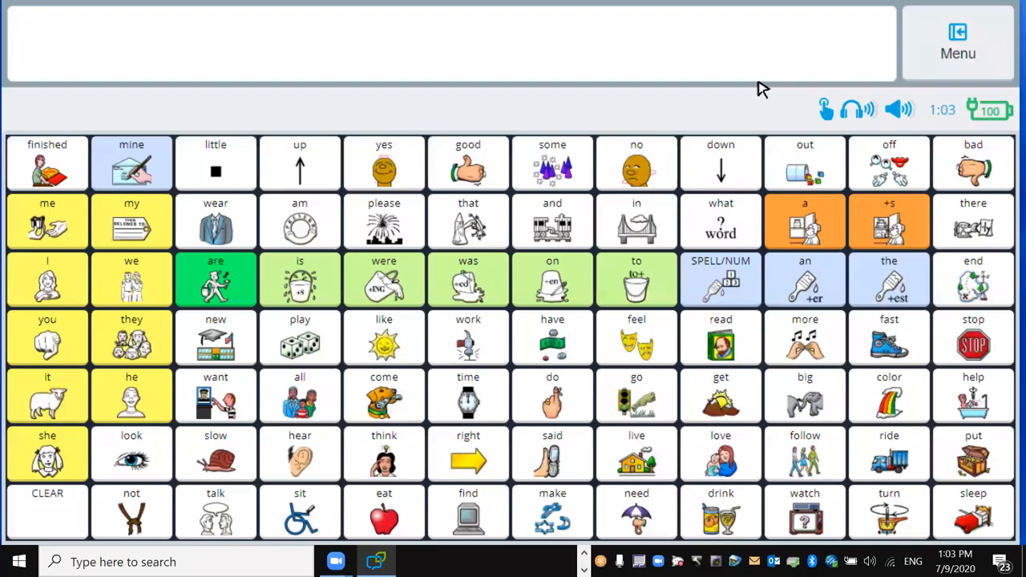
mouse_move(644, 417)
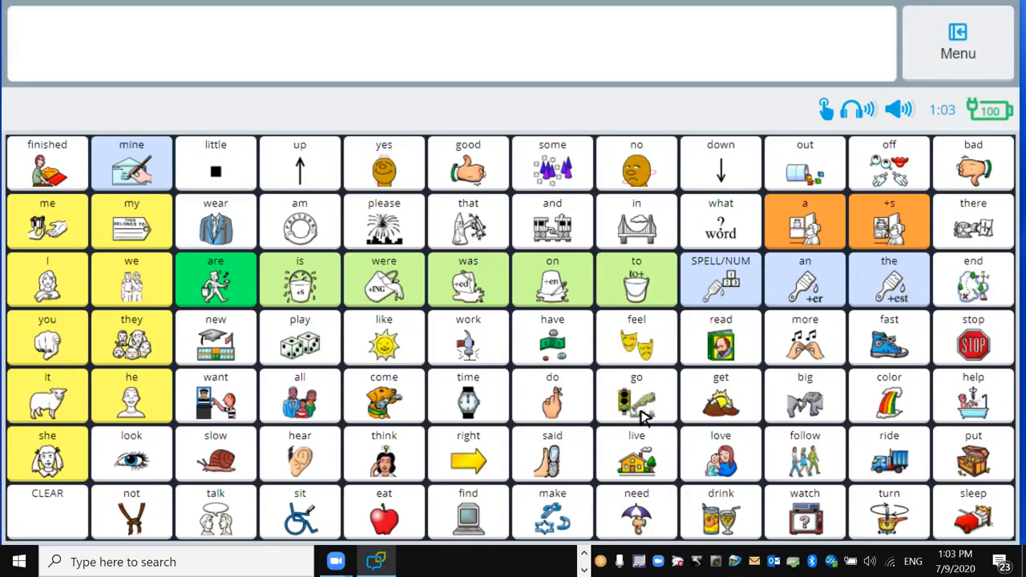
mouse_move(638, 388)
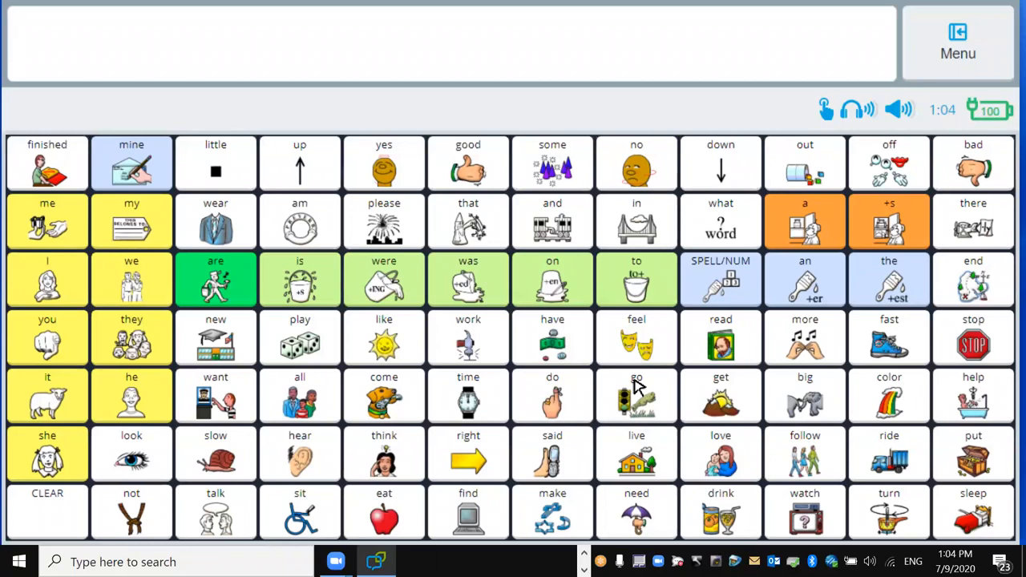
mouse_move(628, 391)
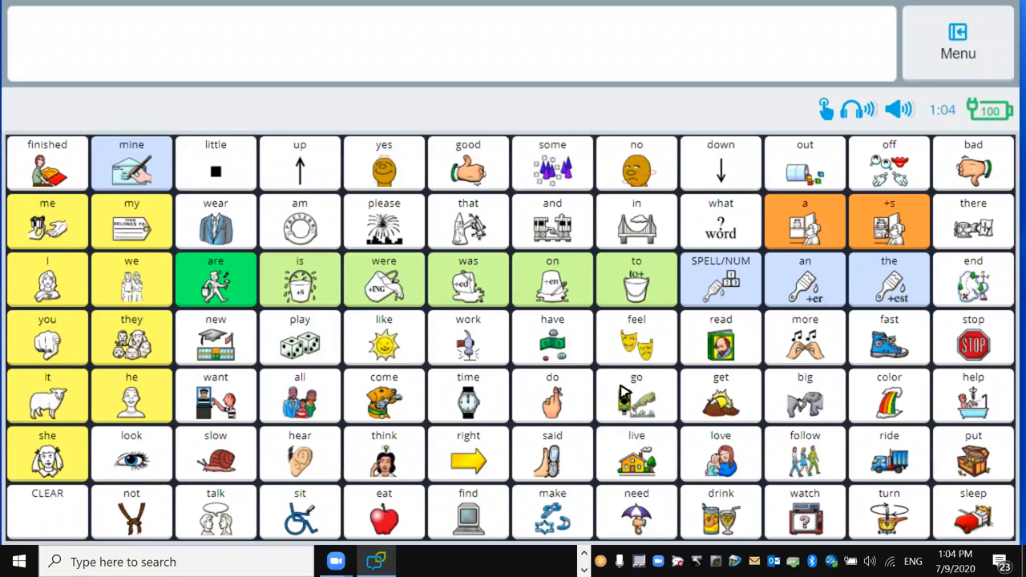
mouse_move(660, 415)
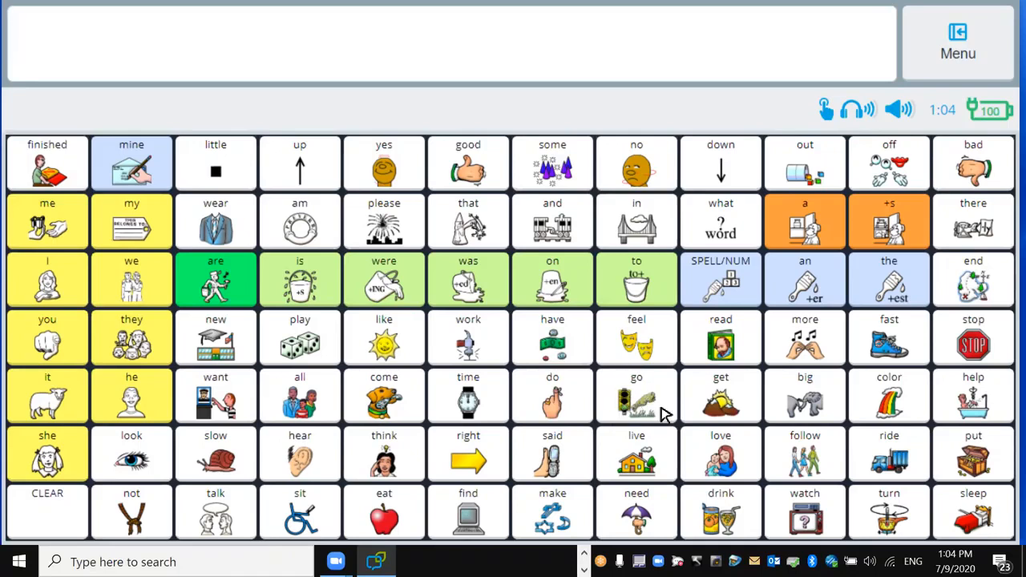
mouse_move(633, 397)
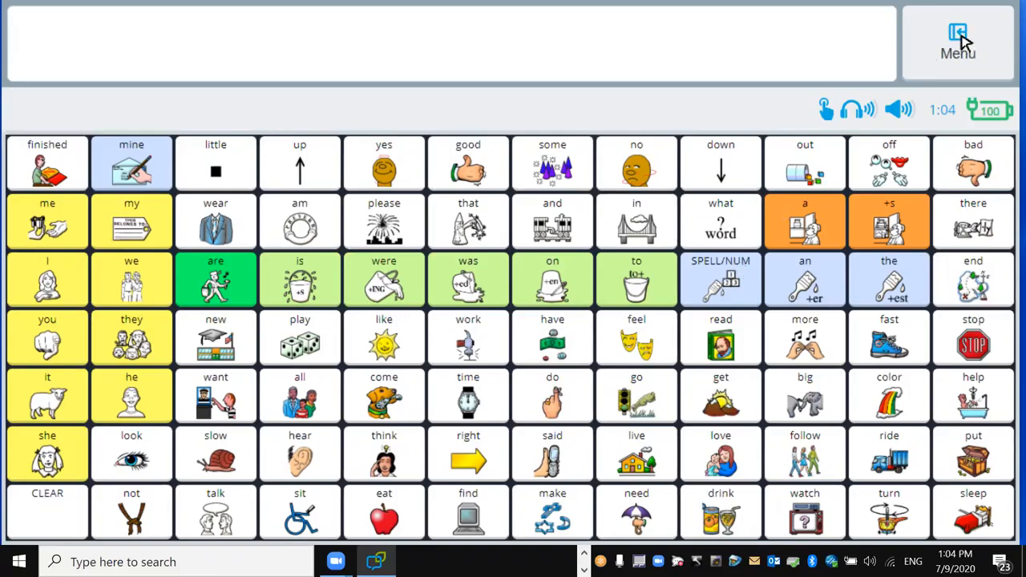
Enter the page editor via Menu > Editor, enable Edit, and reach the 'go' button's Colors options.
left_click(957, 42)
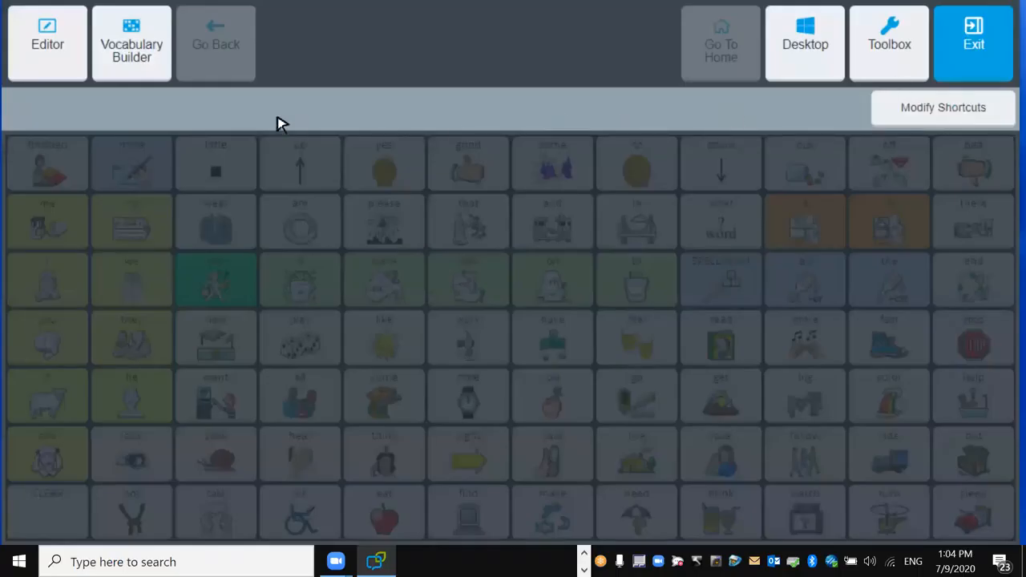
left_click(48, 44)
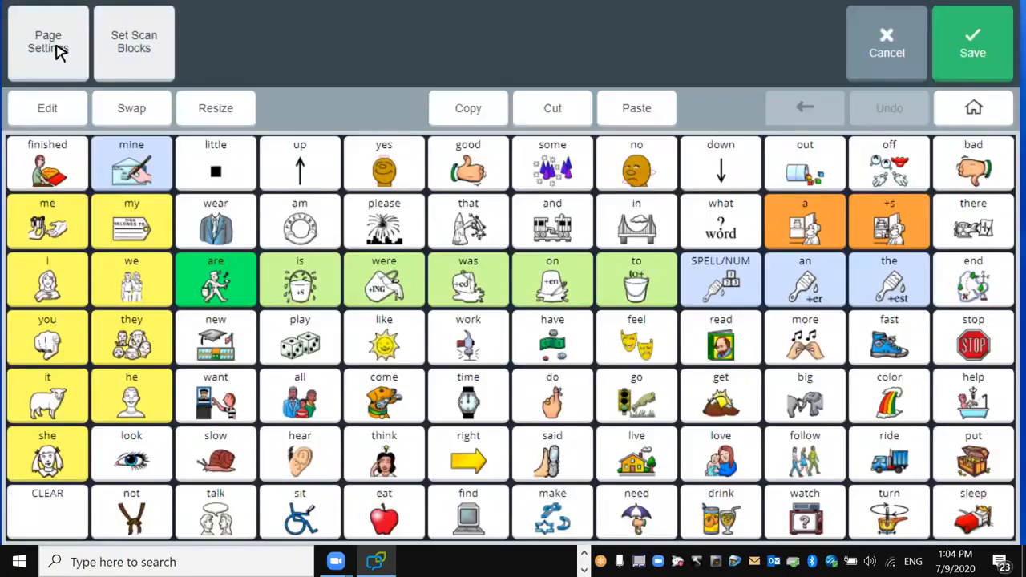
mouse_move(48, 112)
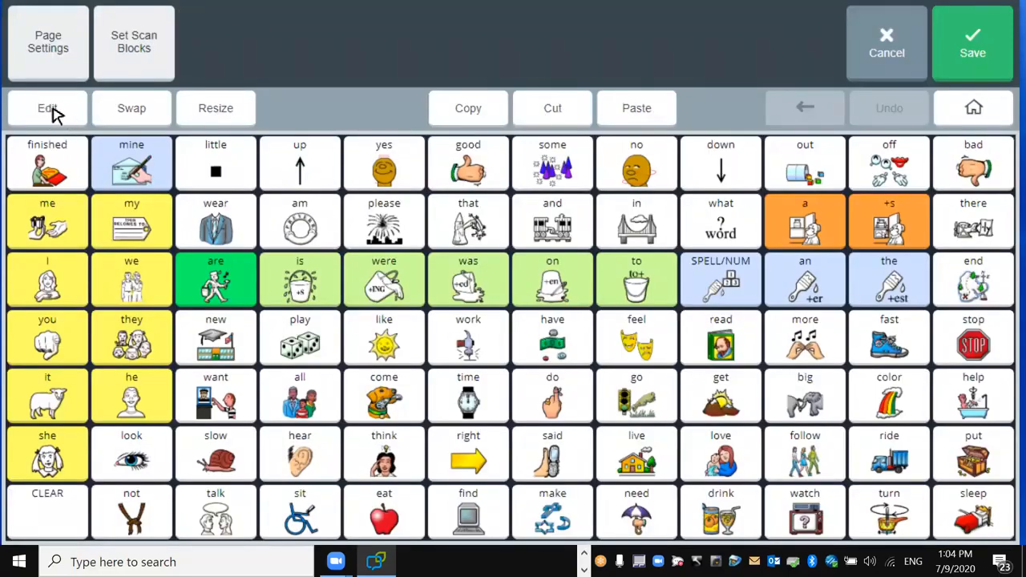
left_click(48, 107)
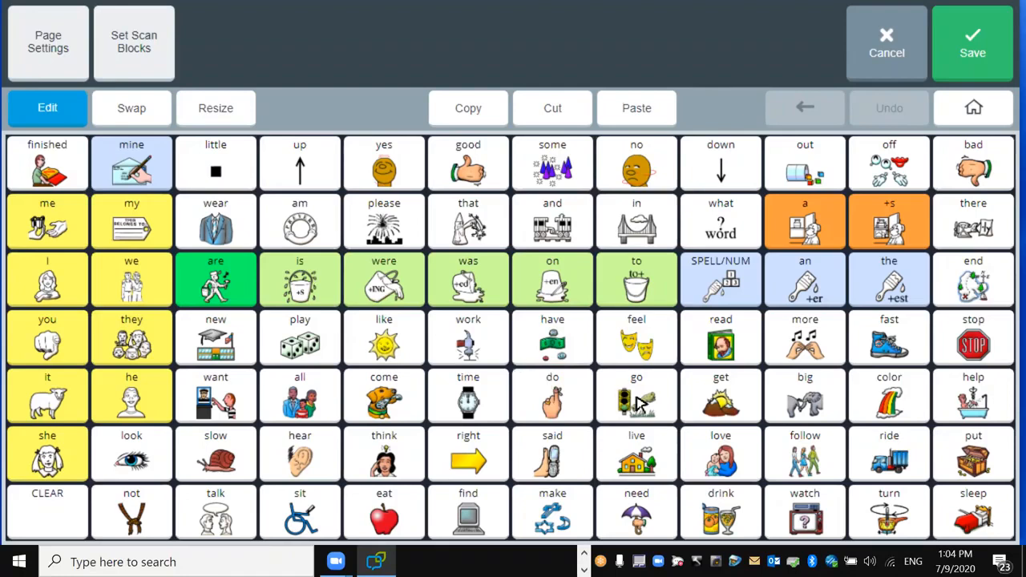
double_click(636, 397)
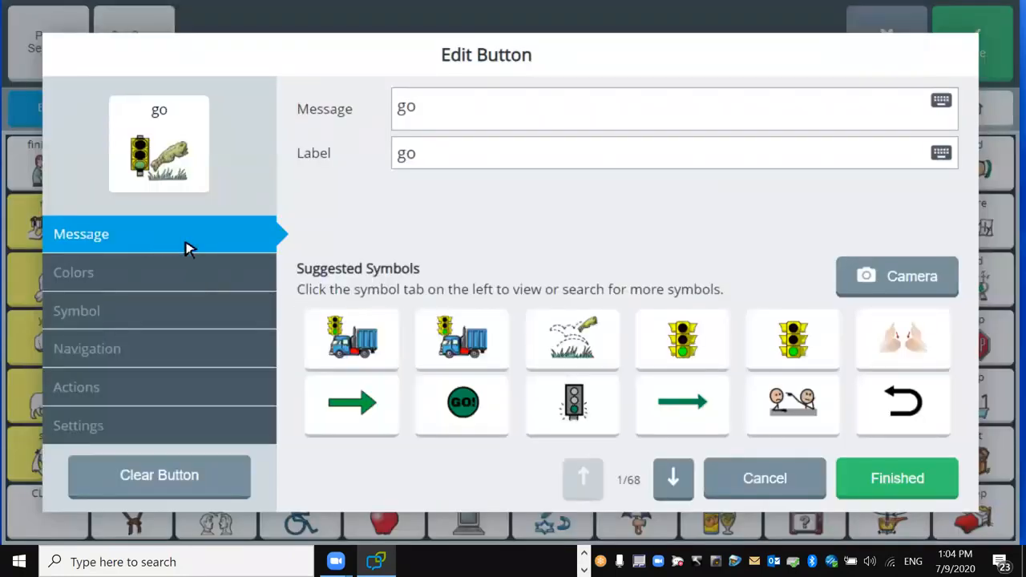
mouse_move(96, 279)
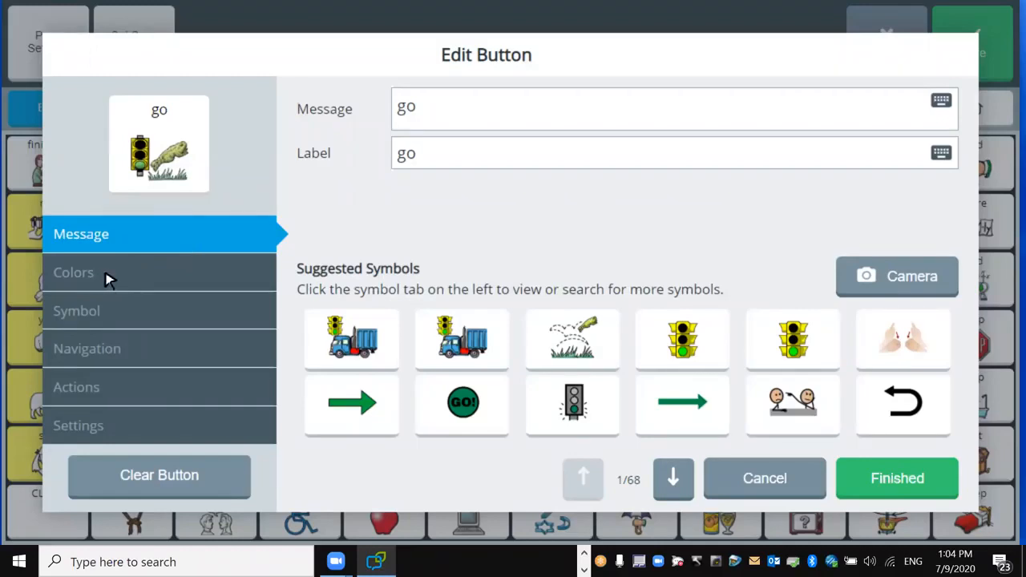
left_click(74, 273)
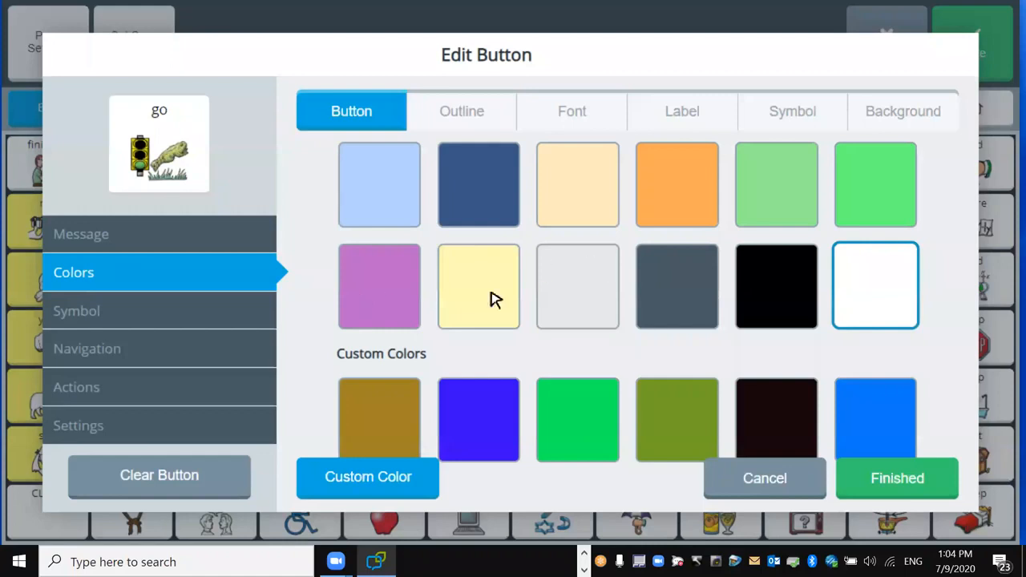
mouse_move(452, 427)
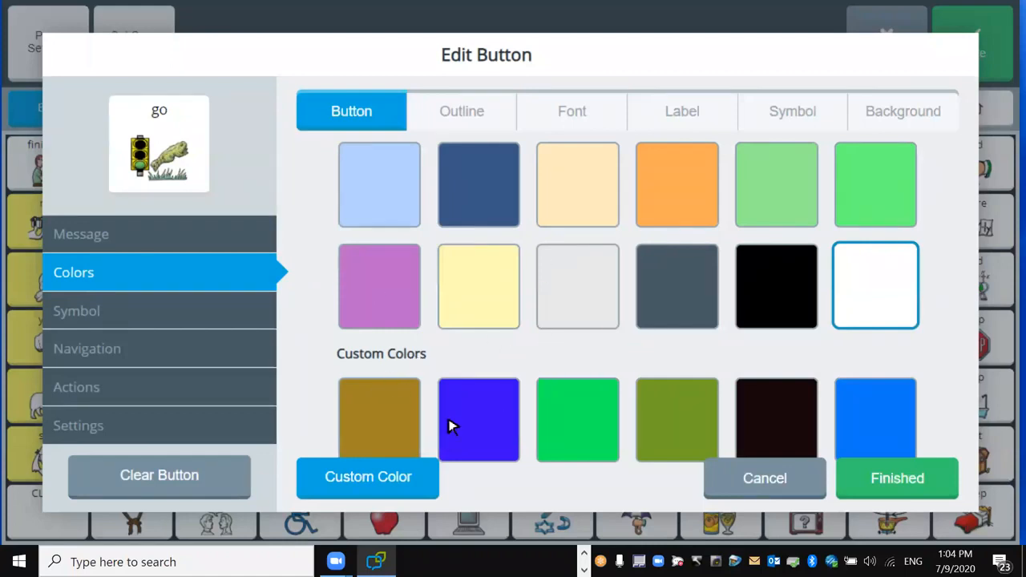
mouse_move(409, 391)
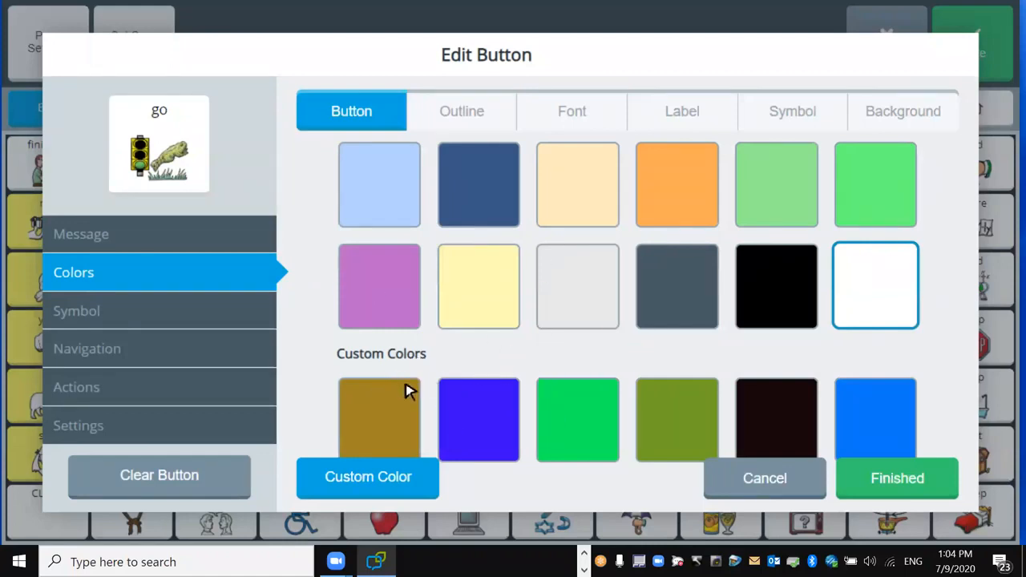
mouse_move(552, 381)
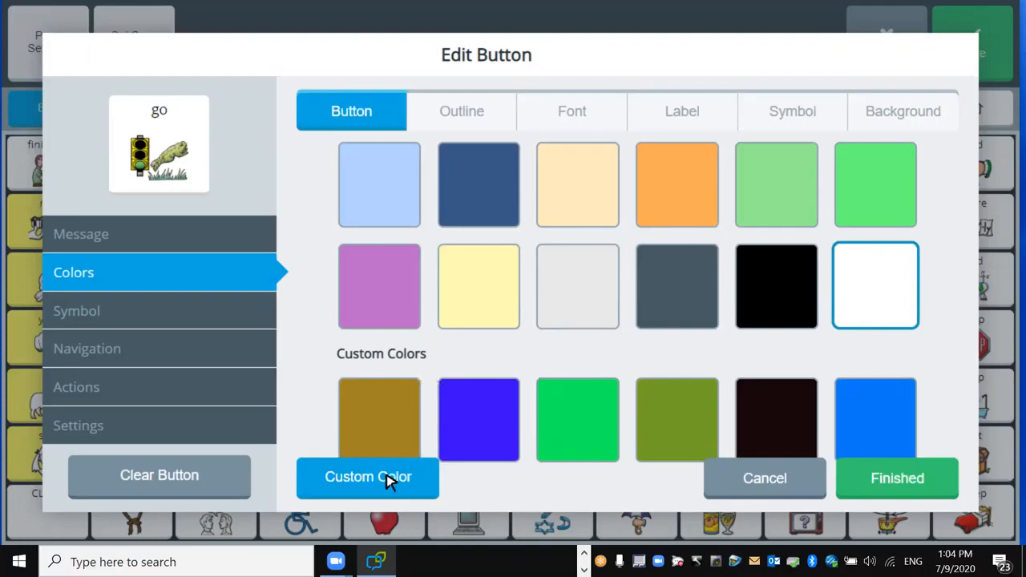
mouse_move(381, 489)
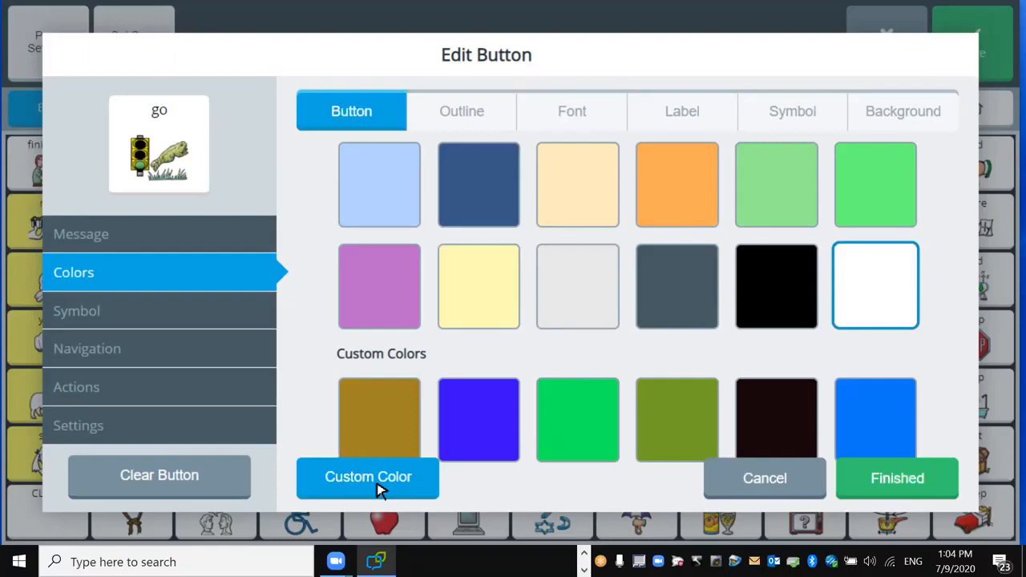
Choose a custom vivid red (#F40D2F) and save it as the 'go' button's fill colour.
left_click(369, 477)
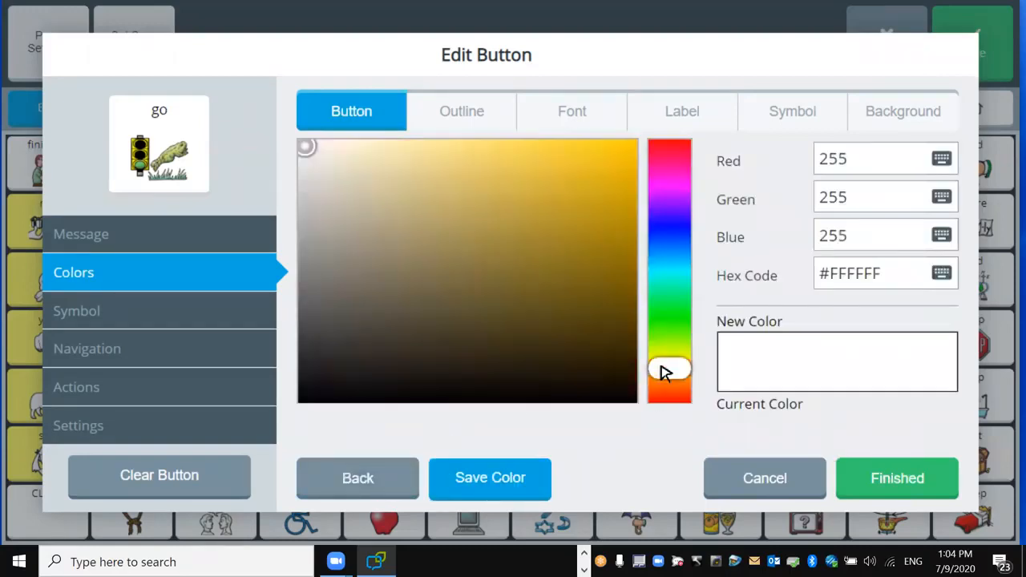
left_click_drag(670, 372, 670, 151)
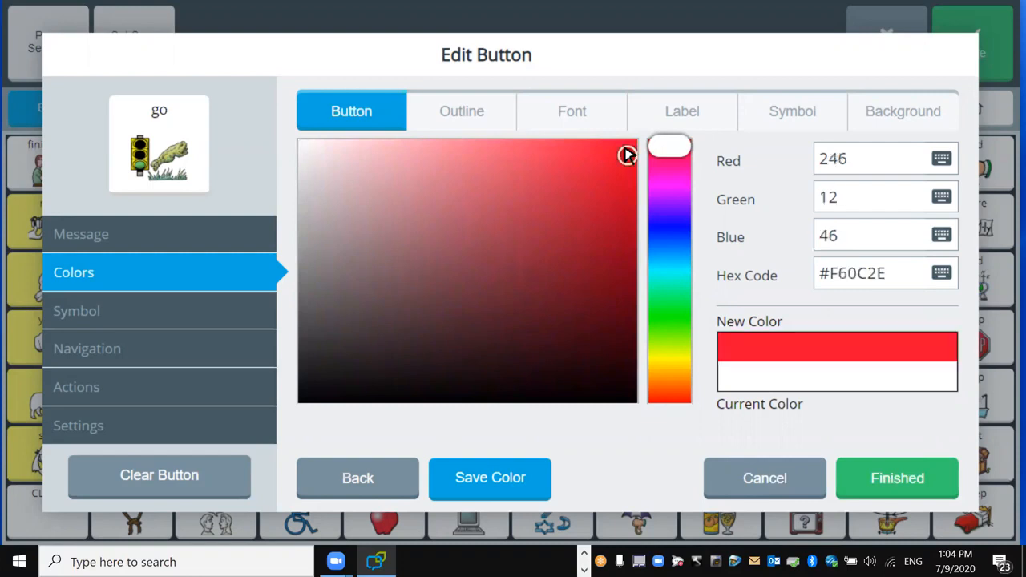
left_click_drag(628, 154, 614, 154)
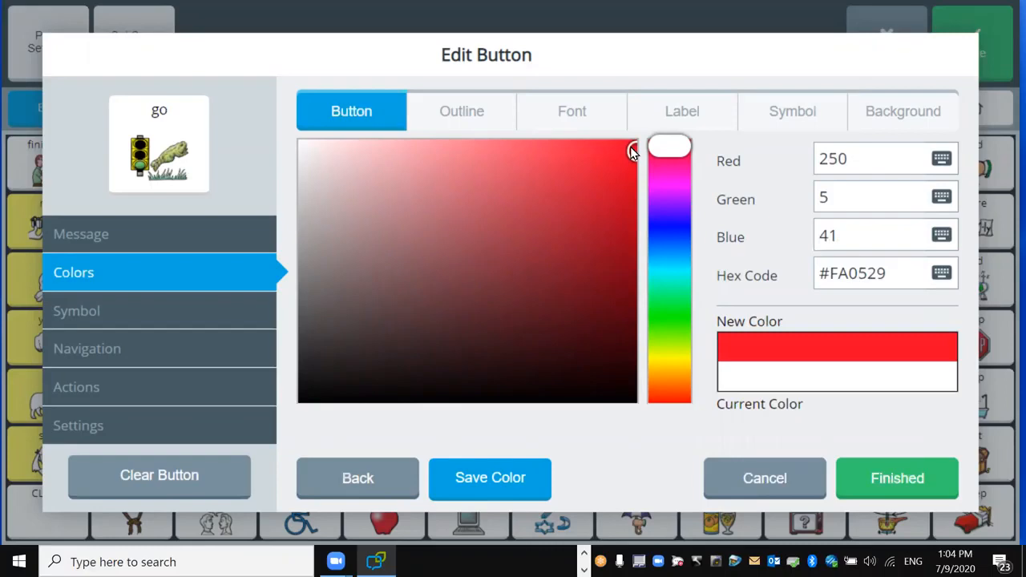
left_click(625, 157)
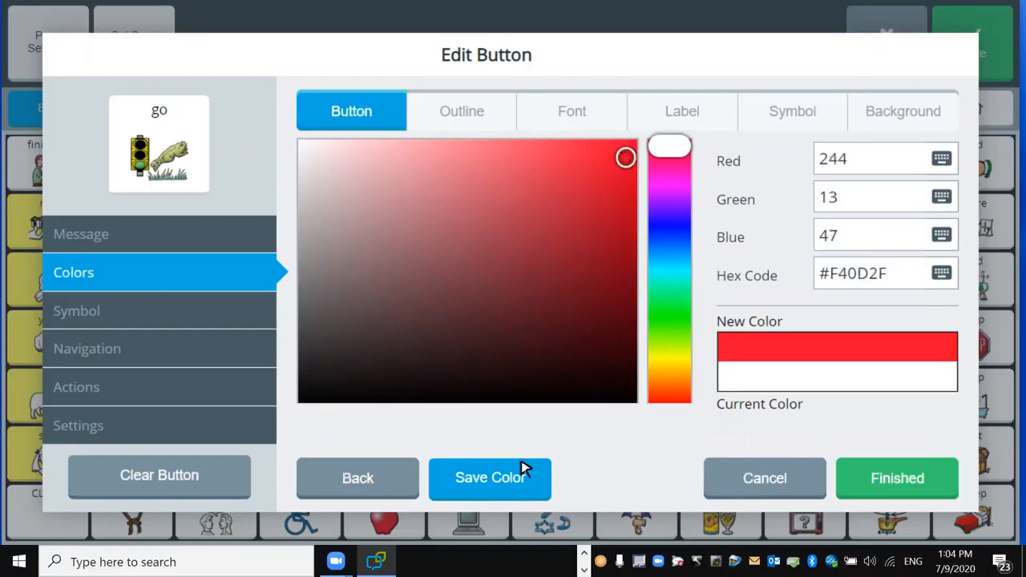
left_click(491, 477)
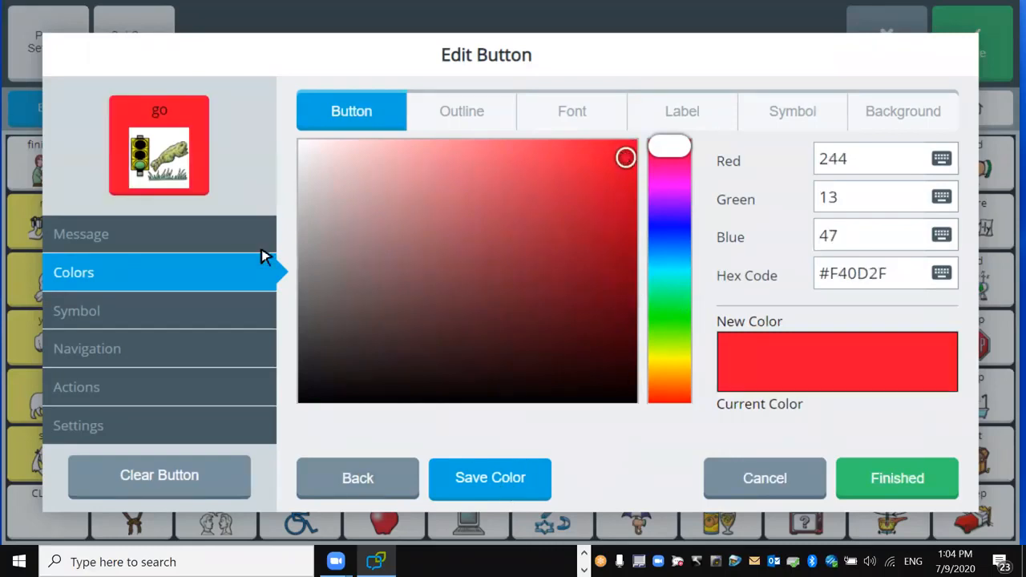
mouse_move(351, 111)
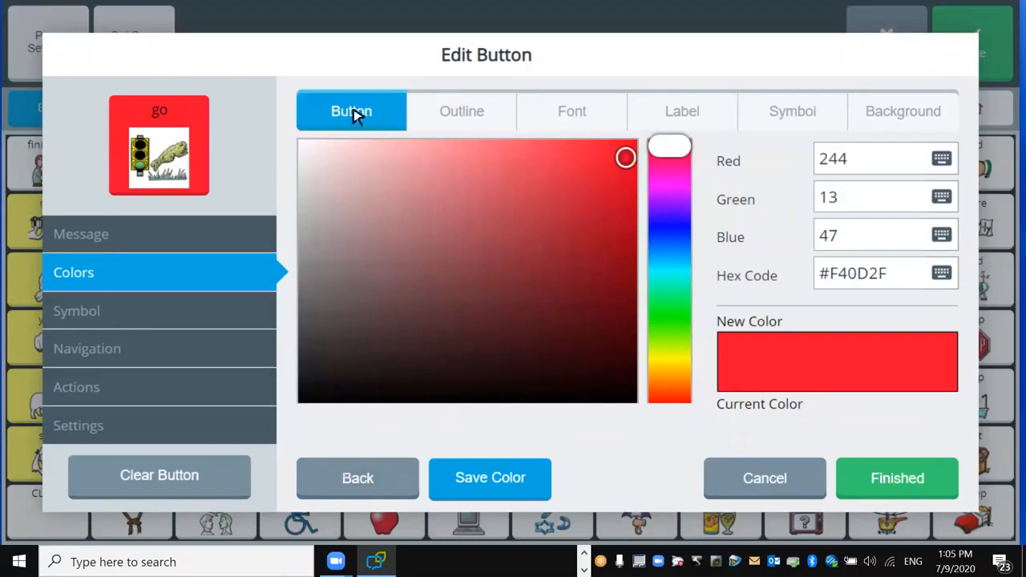
mouse_move(205, 154)
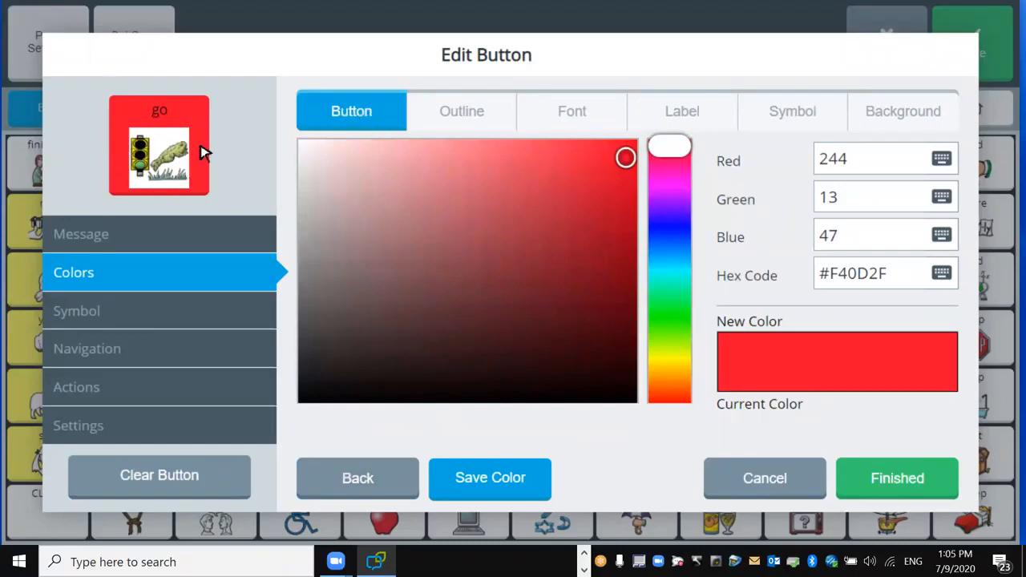
mouse_move(378, 152)
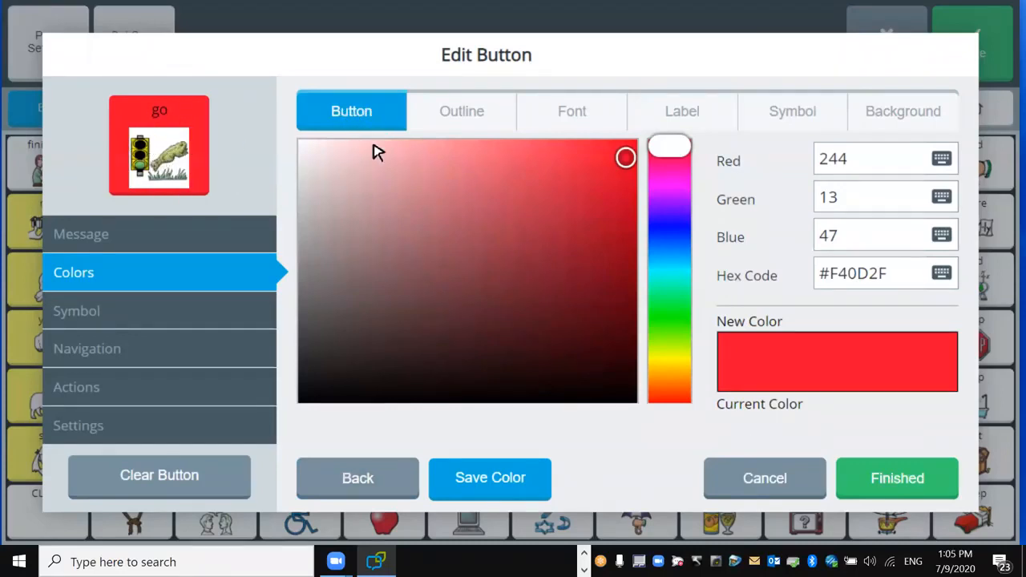
Apply the same red to the 'go' button's symbol background.
left_click(792, 110)
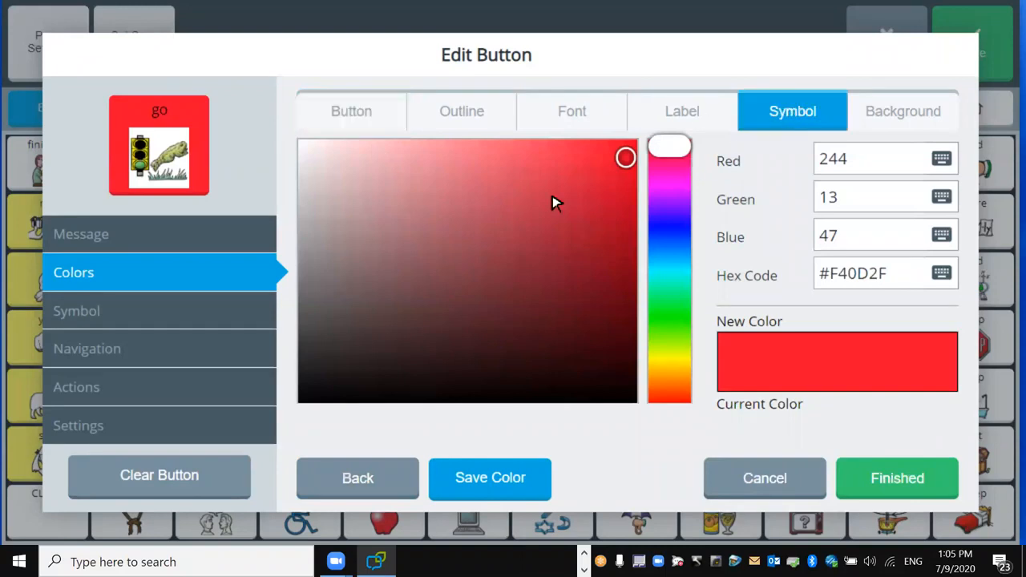
left_click(490, 477)
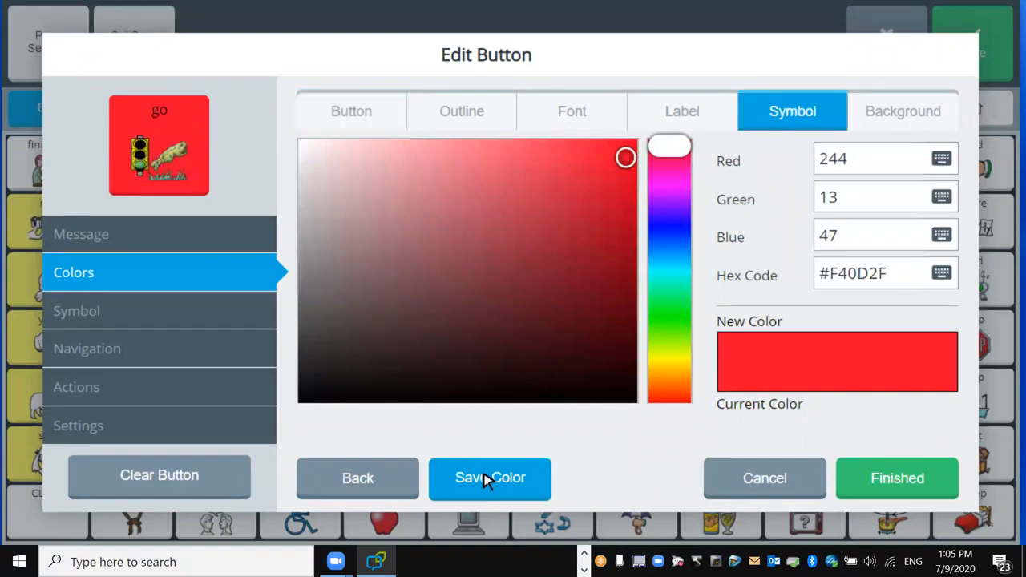
mouse_move(617, 99)
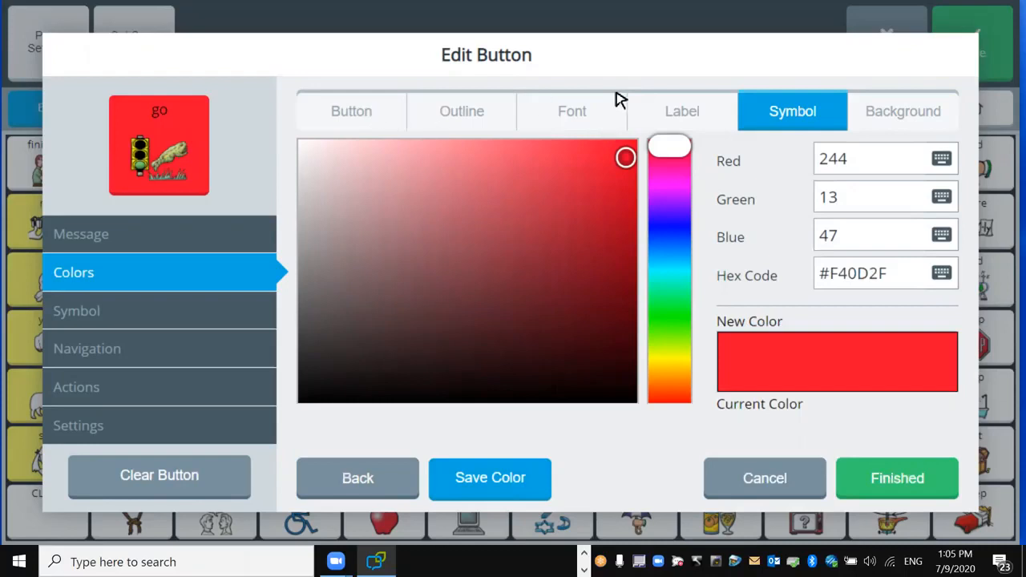
mouse_move(866, 413)
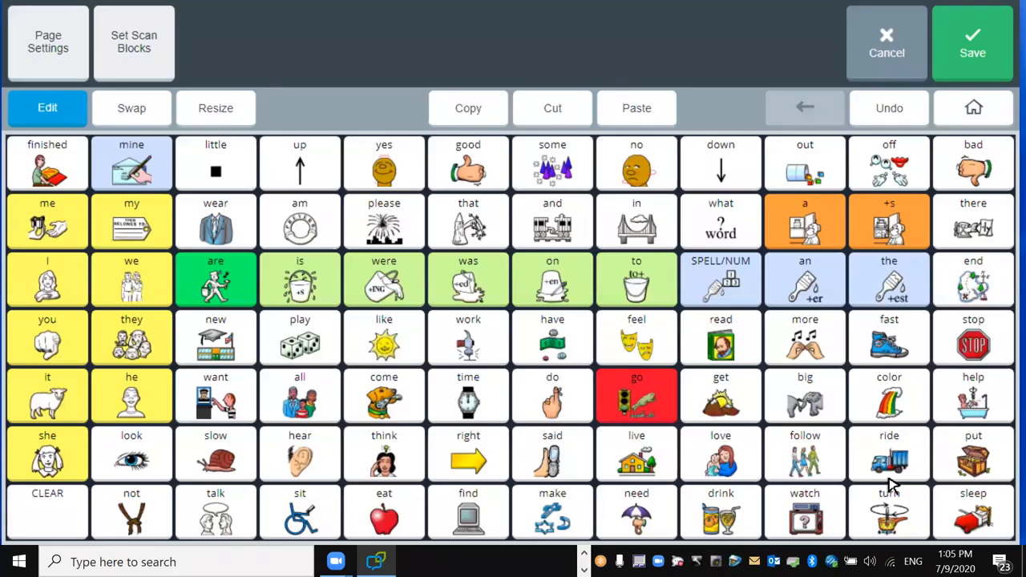
mouse_move(612, 392)
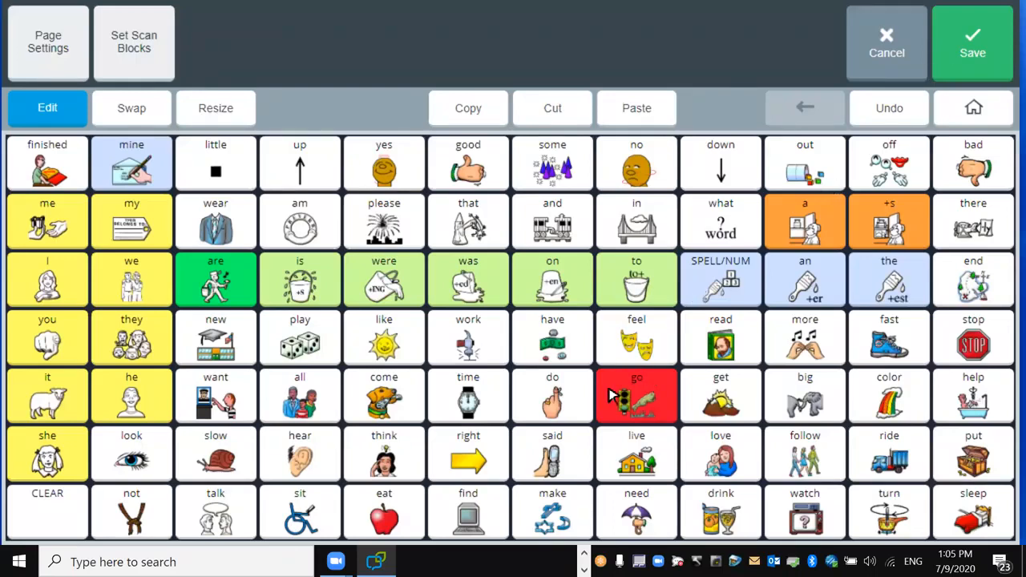
Exit the editor to the communication page, then reopen the main menu.
left_click(971, 45)
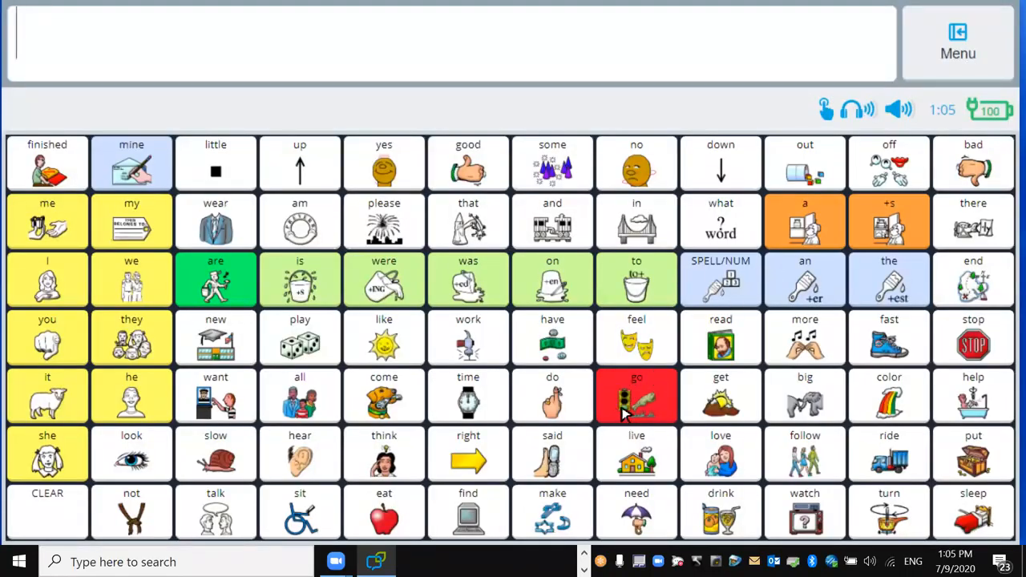
mouse_move(660, 497)
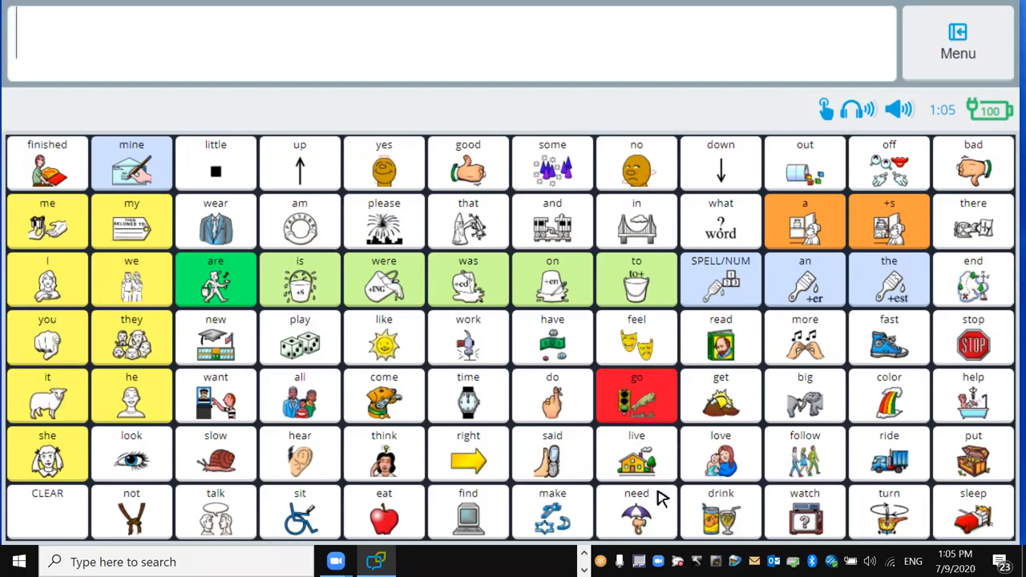
mouse_move(636, 400)
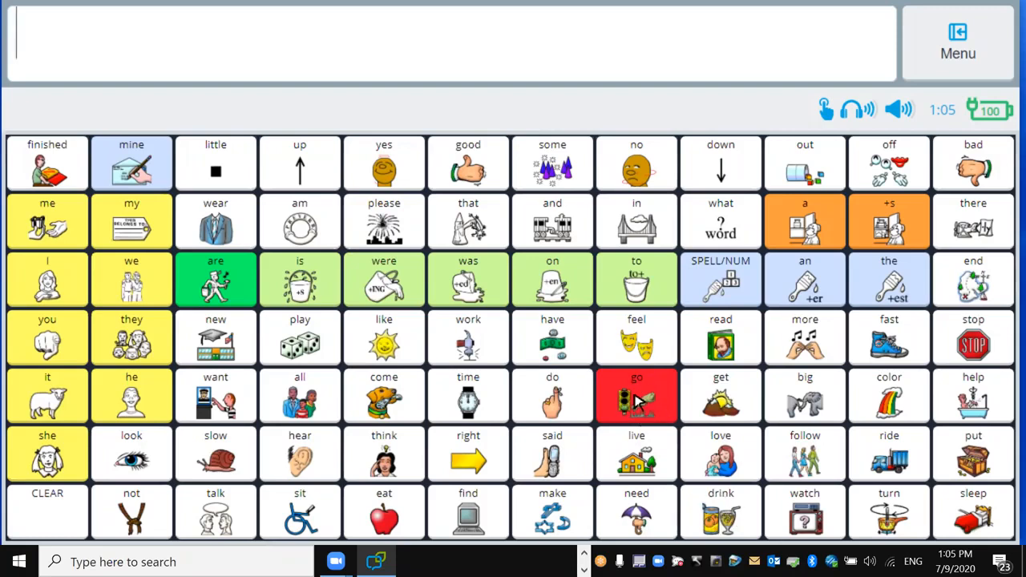
mouse_move(756, 480)
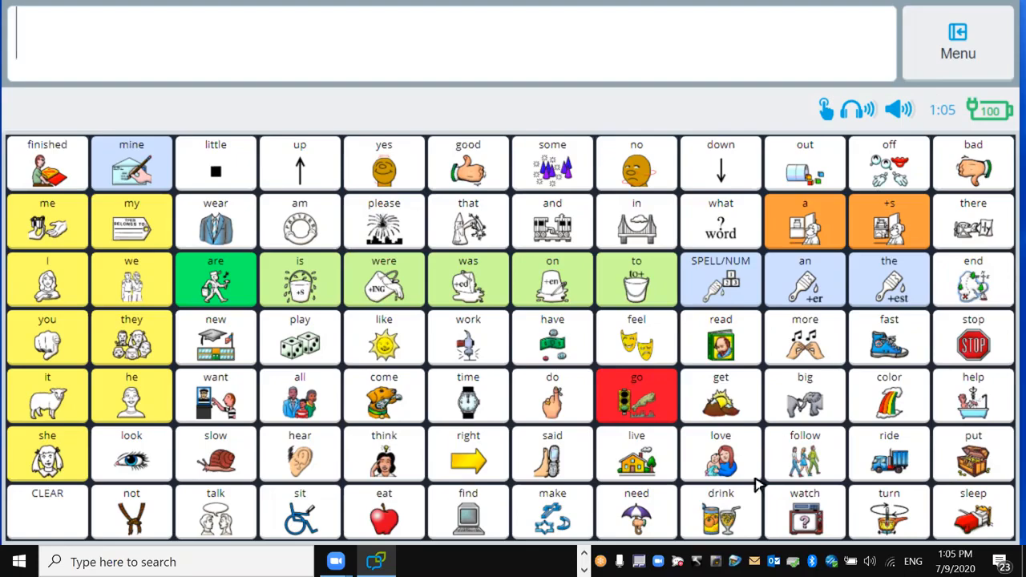
left_click(957, 42)
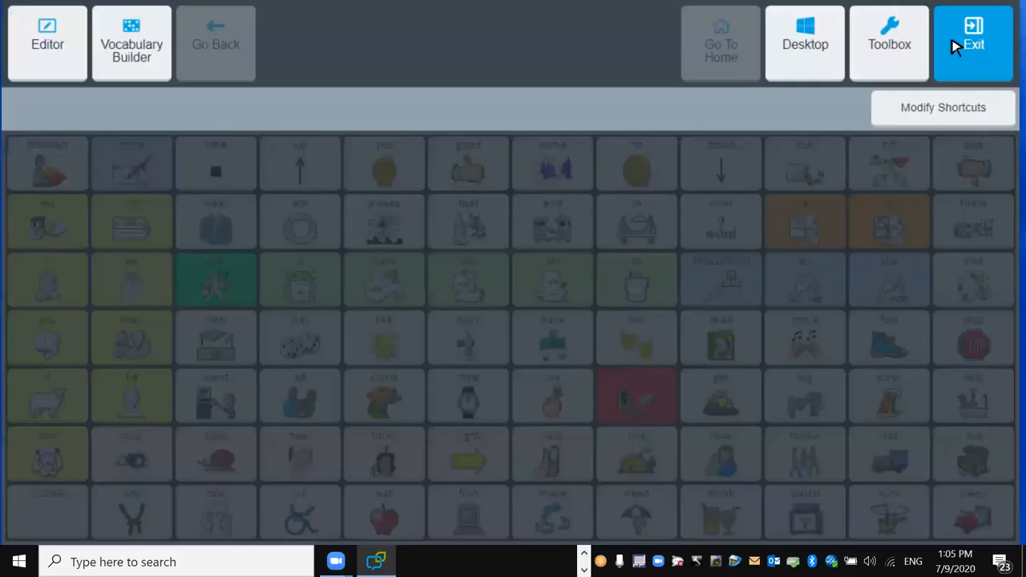
In the editor, set the 'drink' button's background and symbol colour to red and finish.
left_click(48, 45)
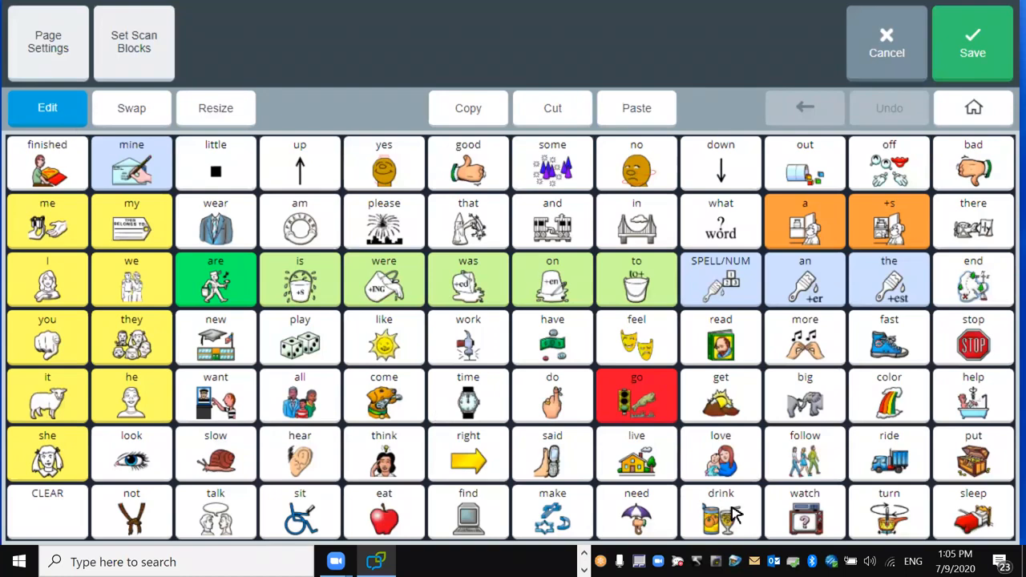
double_click(719, 513)
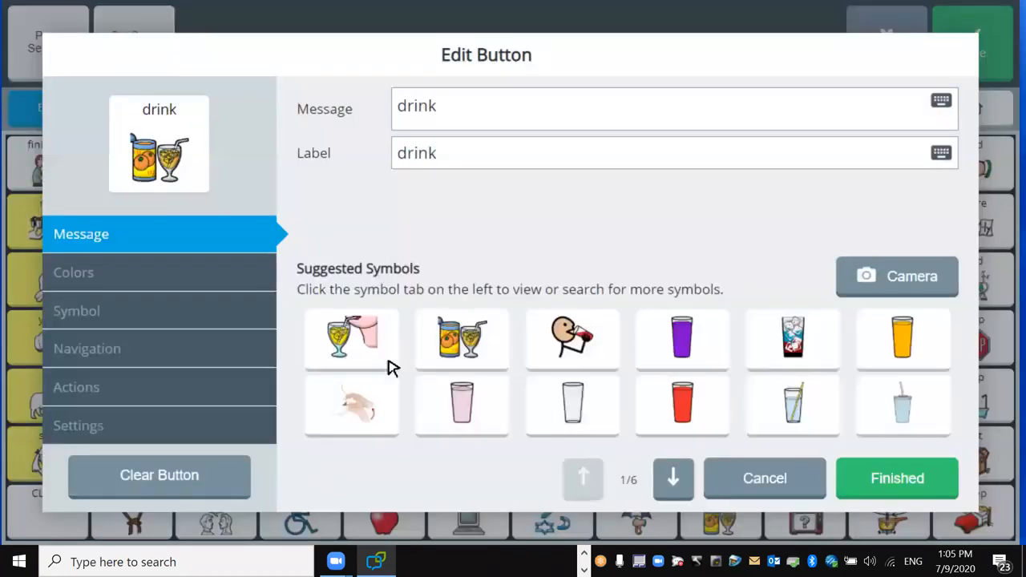
left_click(74, 272)
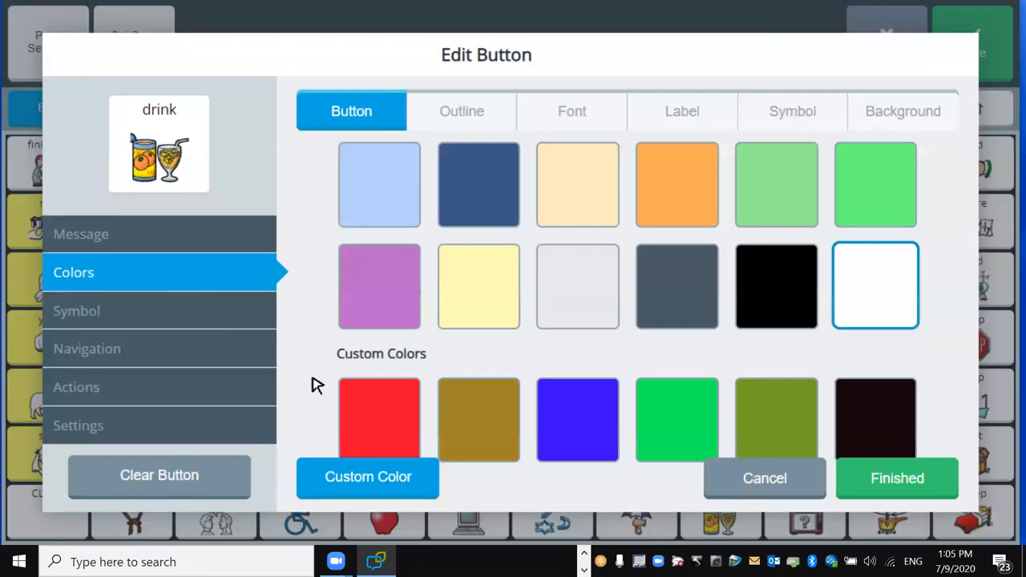
left_click(379, 420)
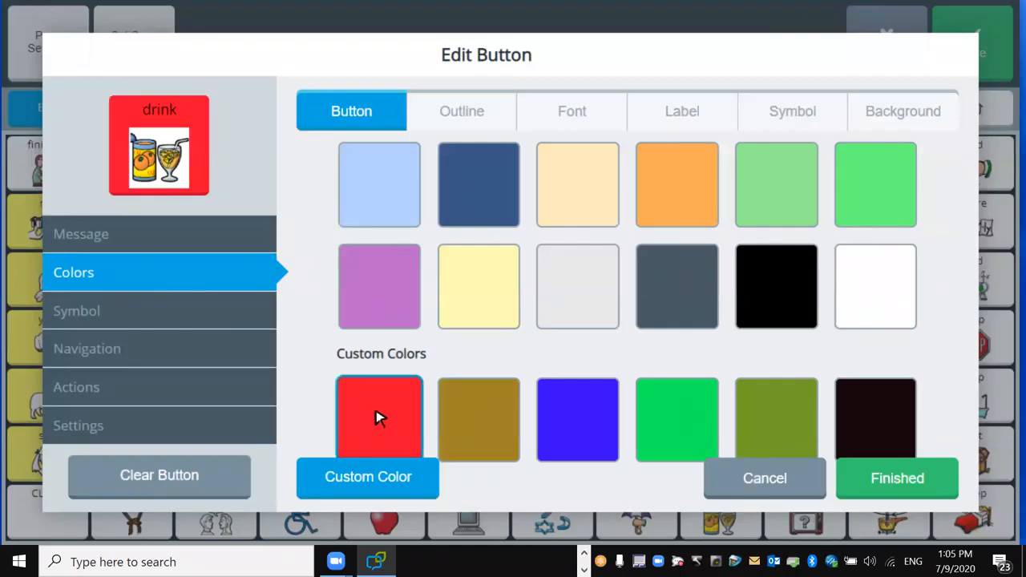
mouse_move(176, 163)
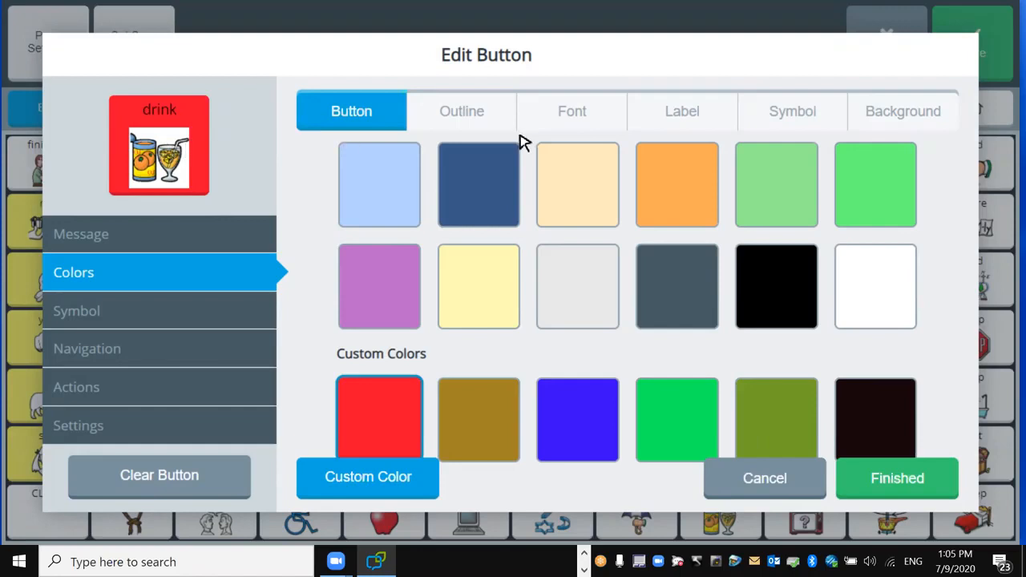
left_click(791, 110)
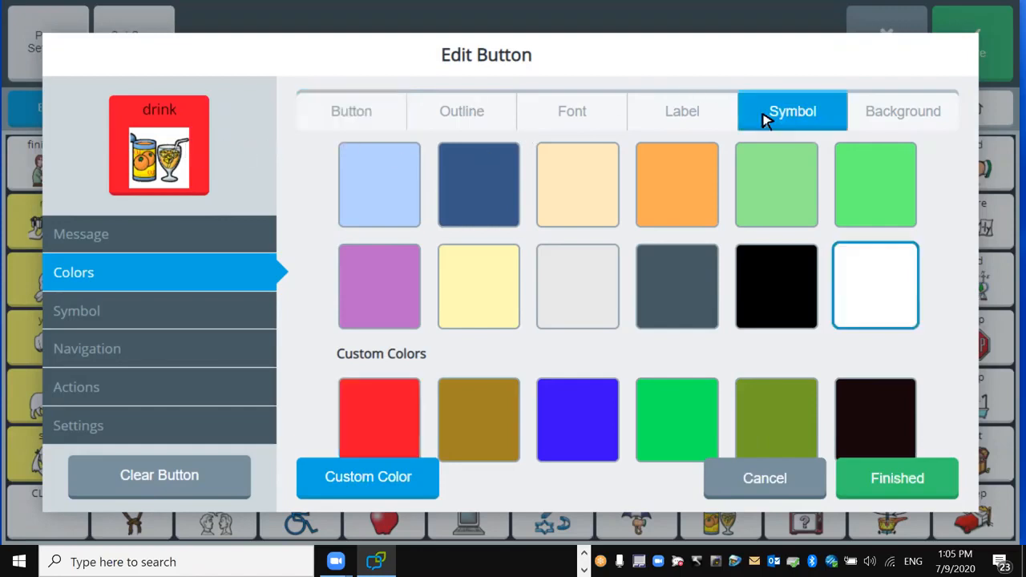
mouse_move(381, 455)
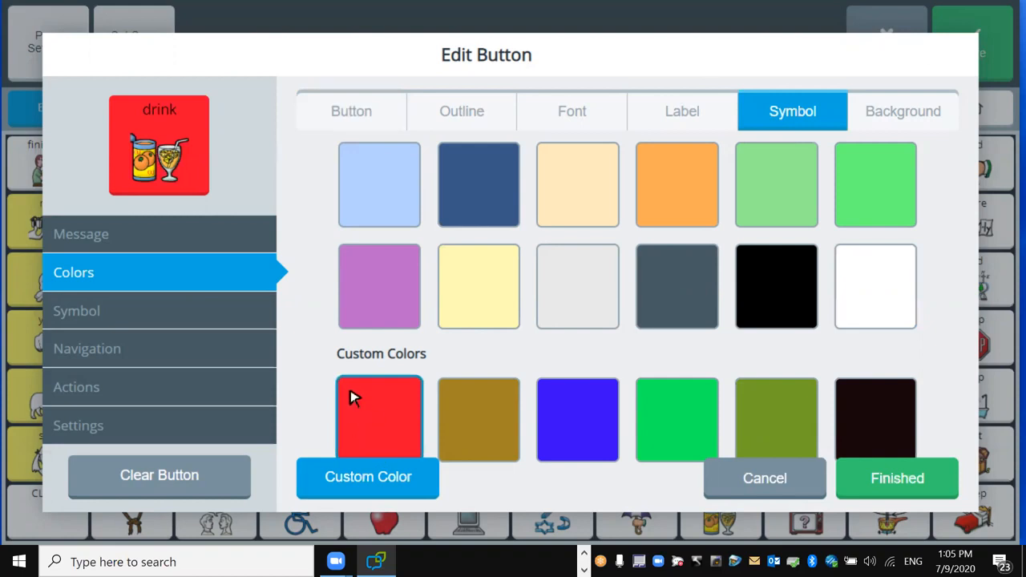
left_click(896, 477)
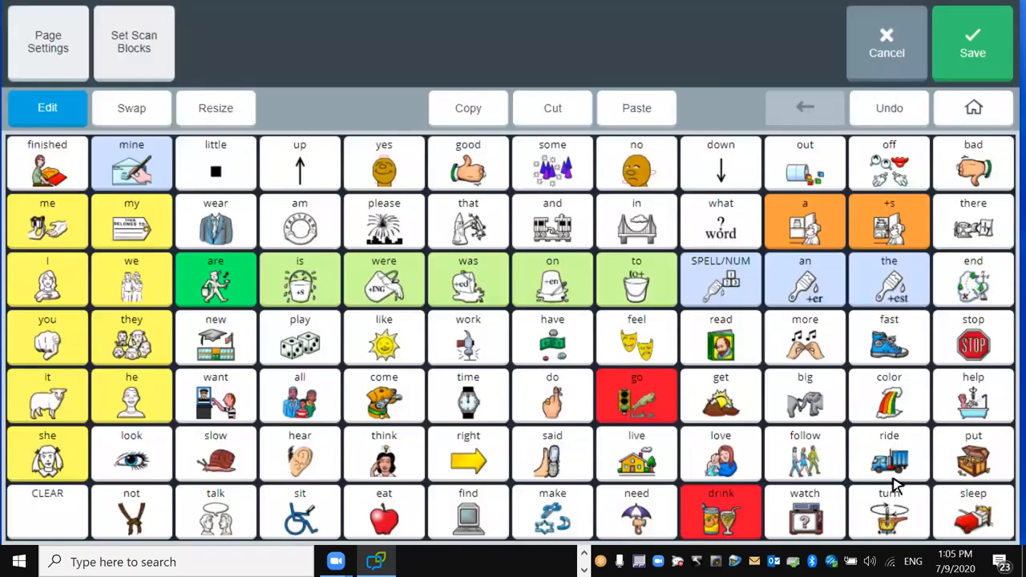
mouse_move(951, 100)
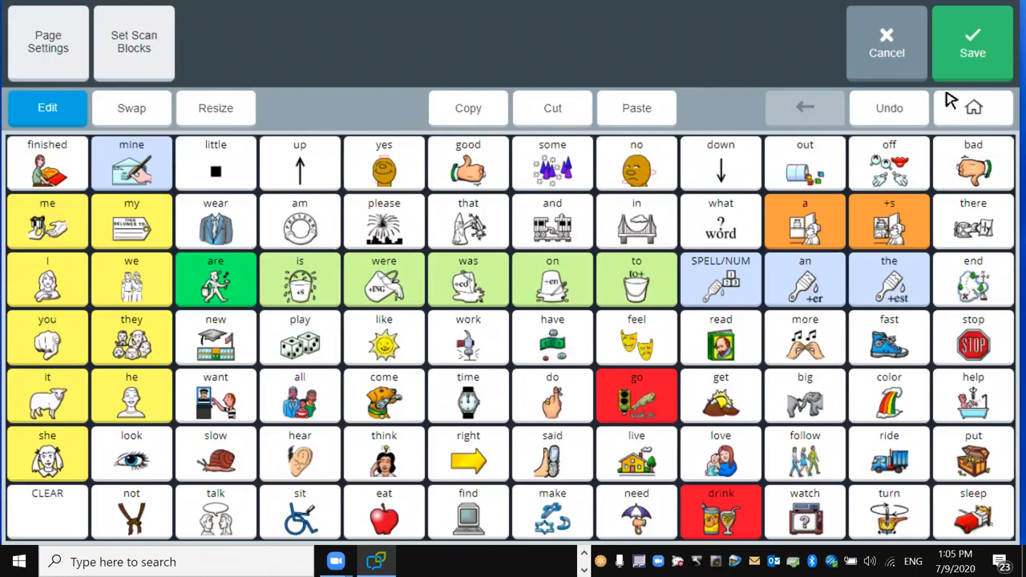
Save the edited vocabulary page and dismiss the confirmation.
left_click(971, 43)
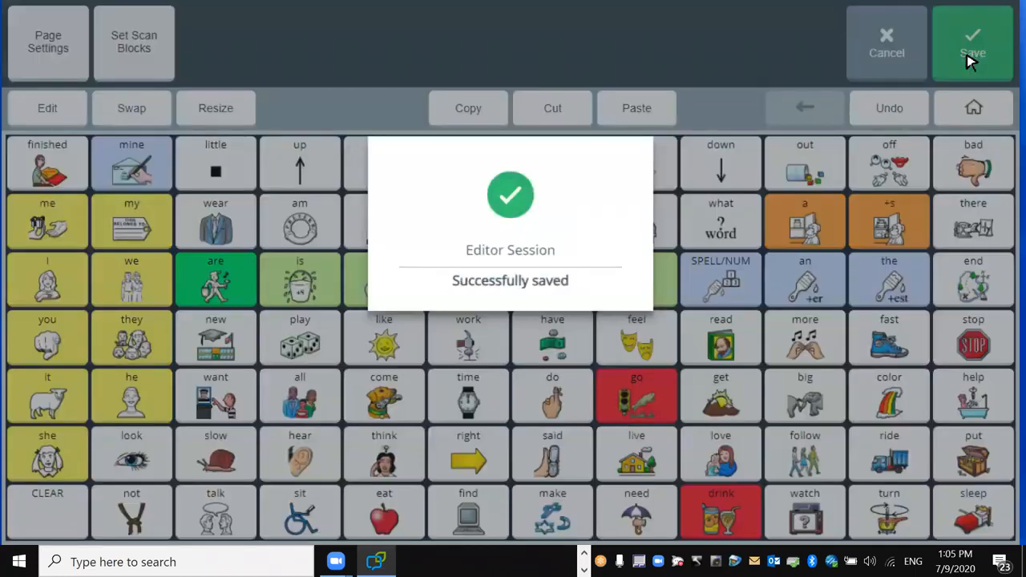
left_click(972, 41)
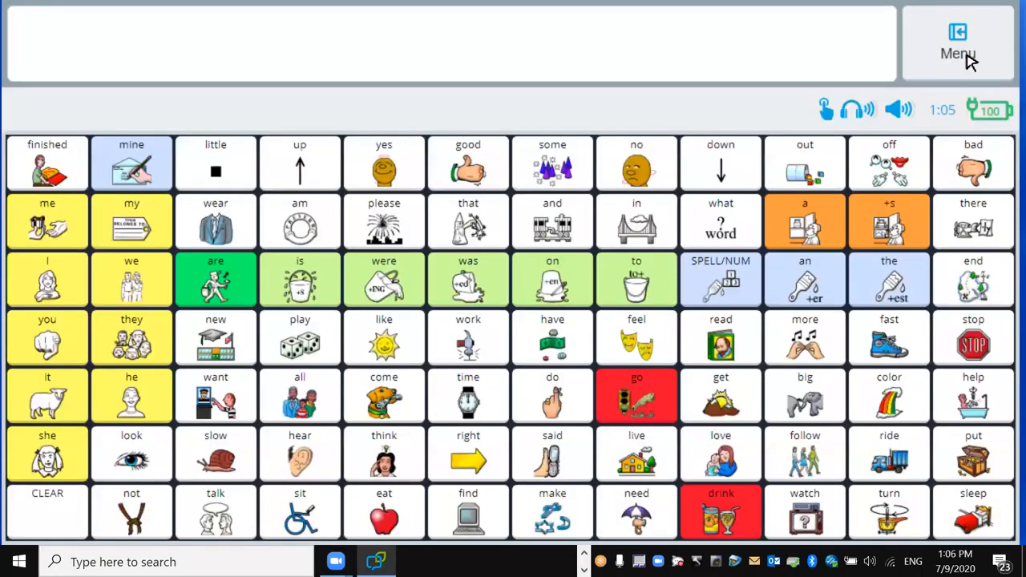
mouse_move(677, 408)
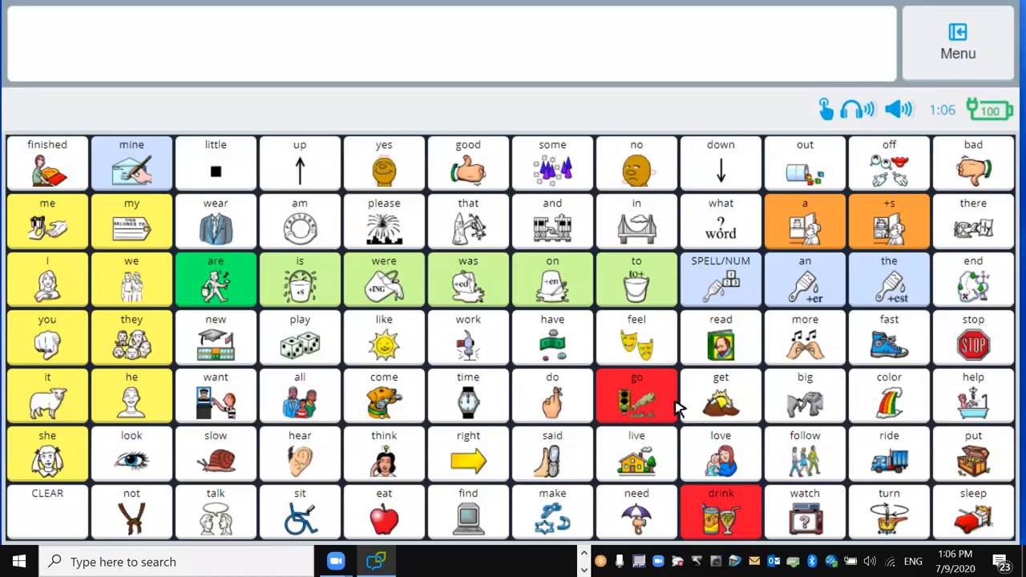
mouse_move(679, 378)
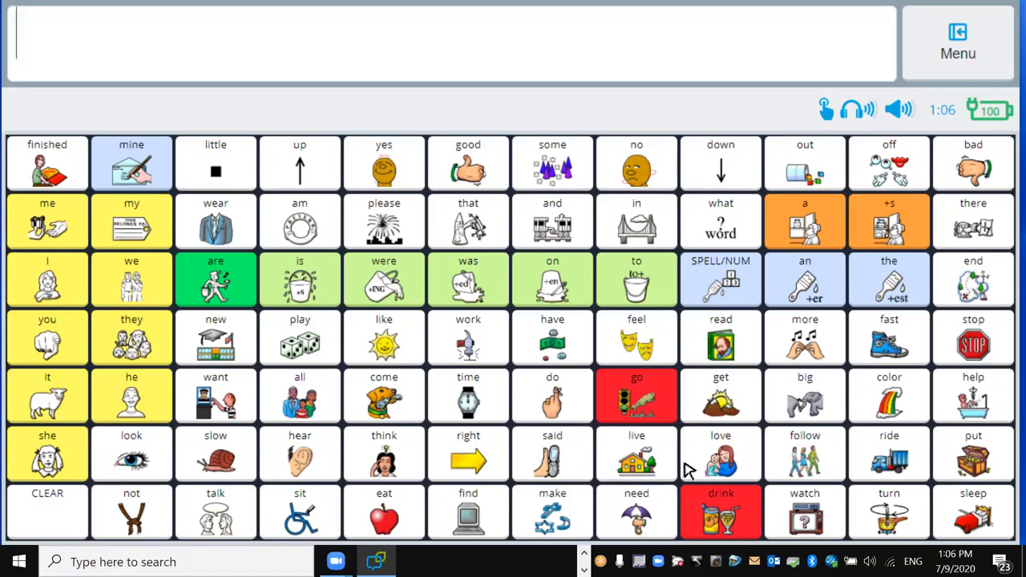
mouse_move(633, 401)
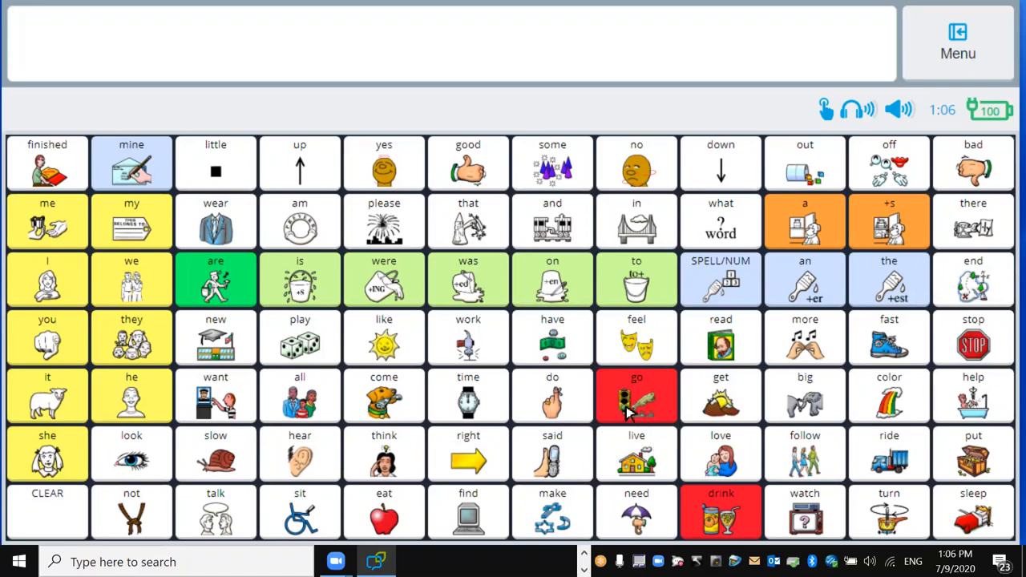
mouse_move(629, 385)
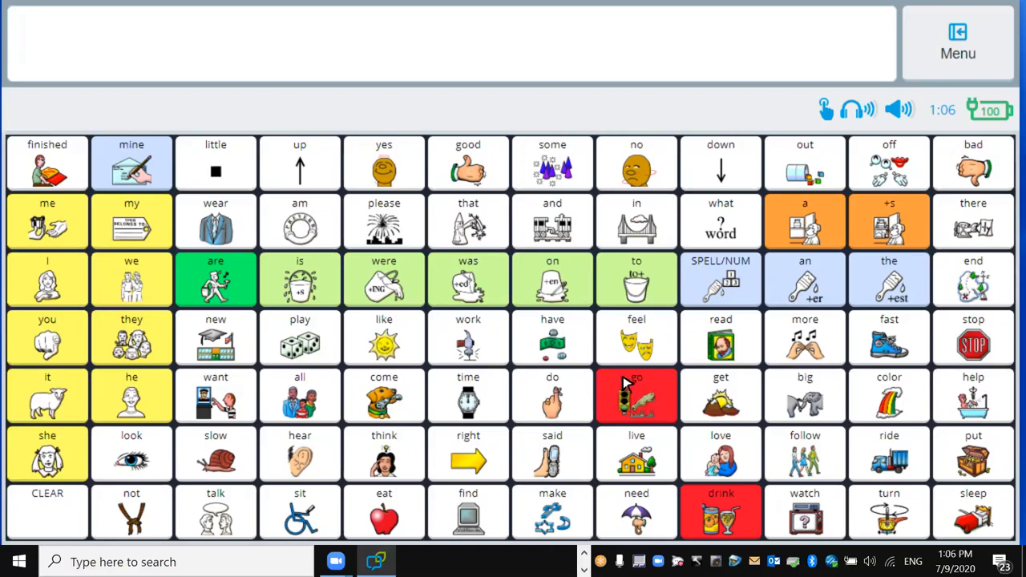
mouse_move(724, 307)
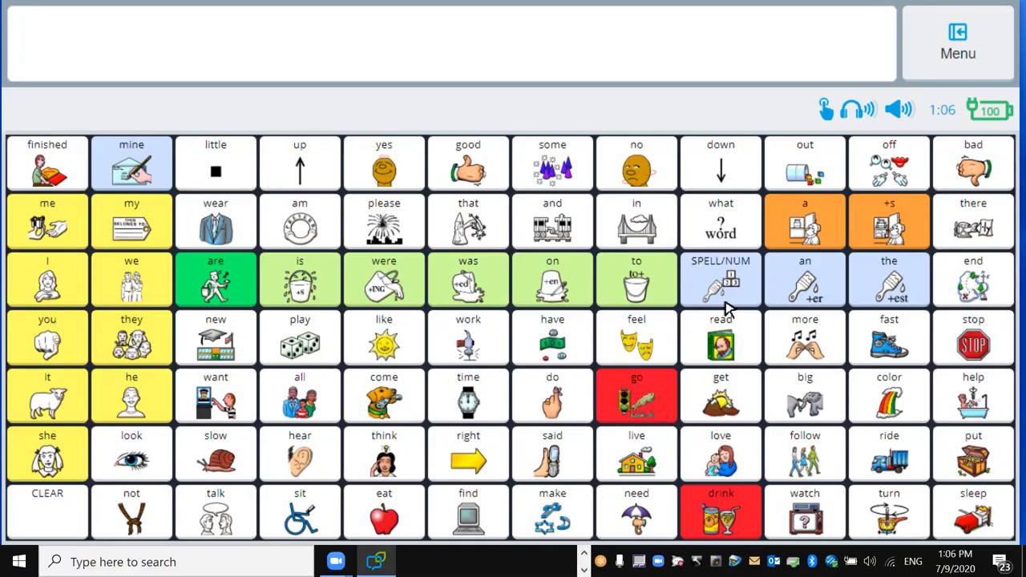
Reopen the main menu to return to the page editor.
left_click(957, 41)
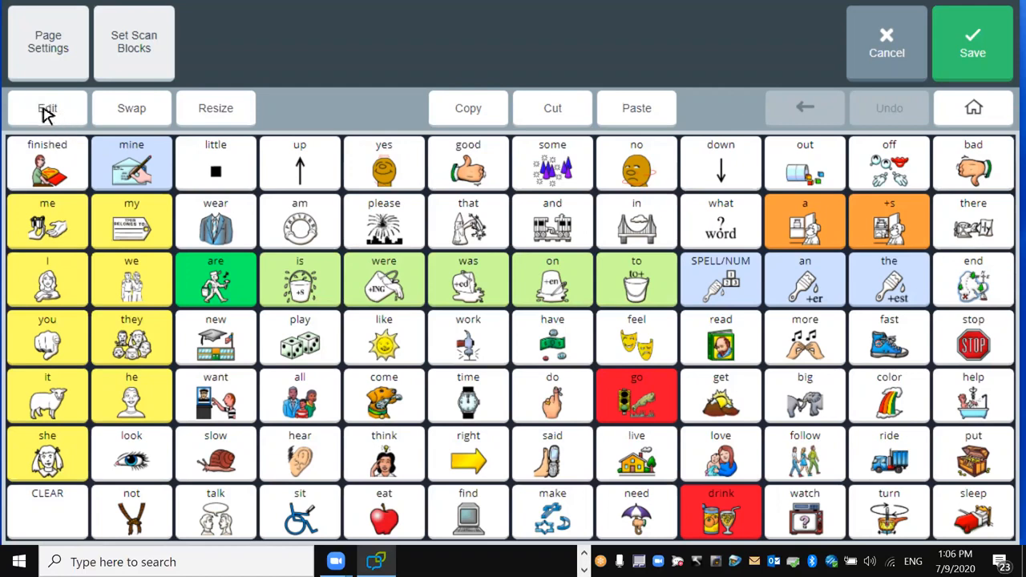
Set the 'go' button back to white, finish editing, and save the page.
left_click(48, 108)
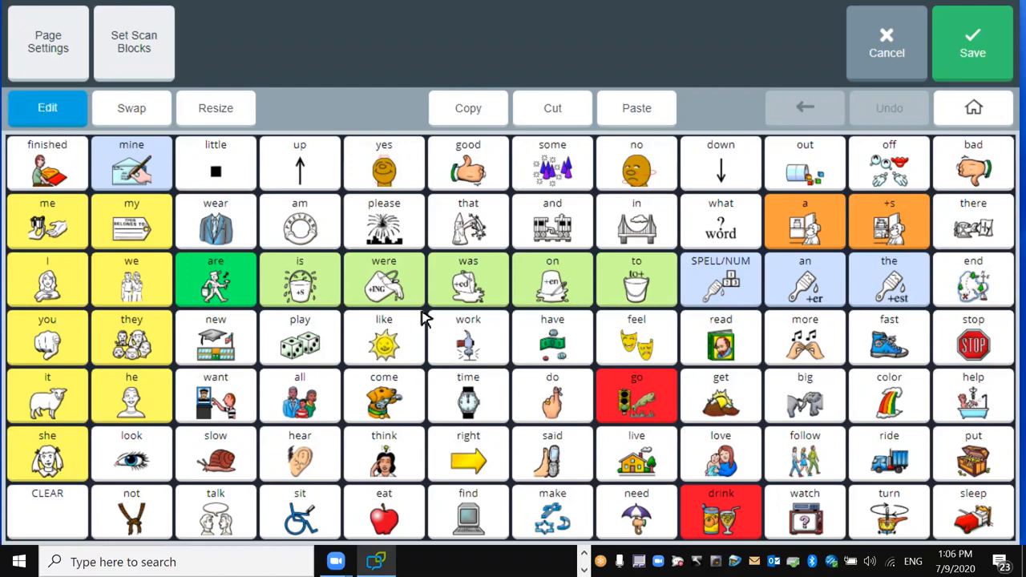
mouse_move(636, 401)
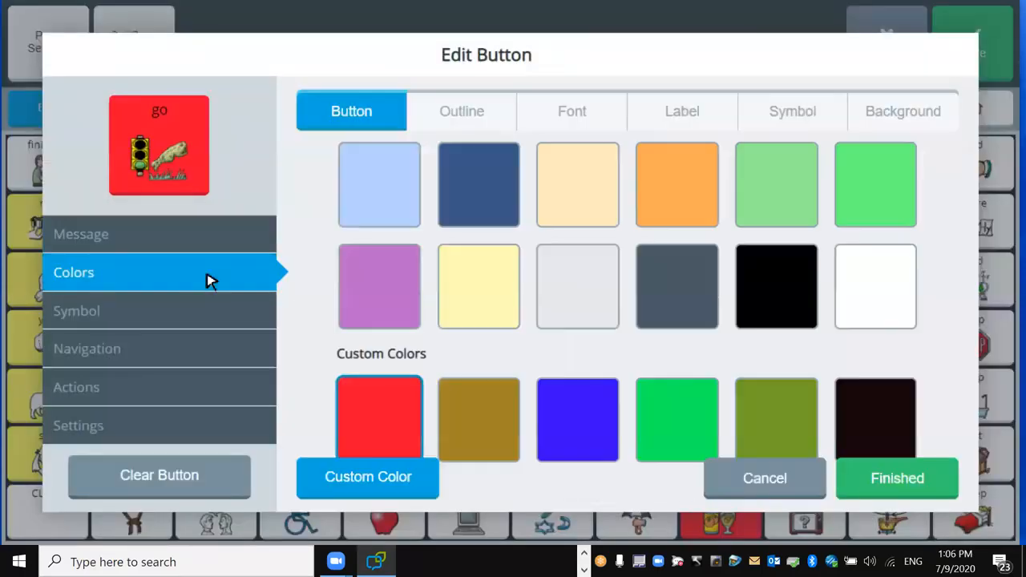
mouse_move(886, 301)
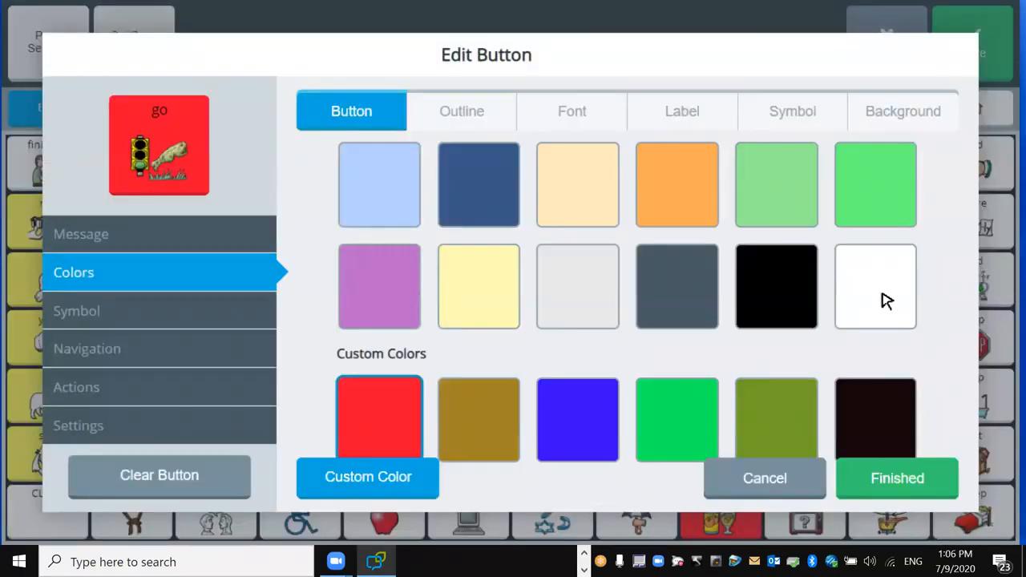
left_click(875, 285)
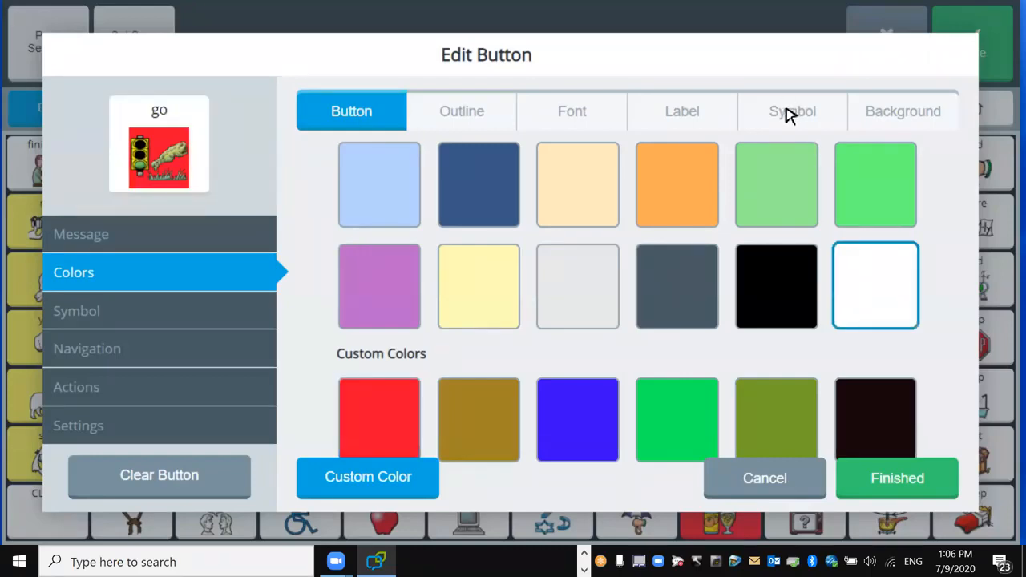
left_click(792, 110)
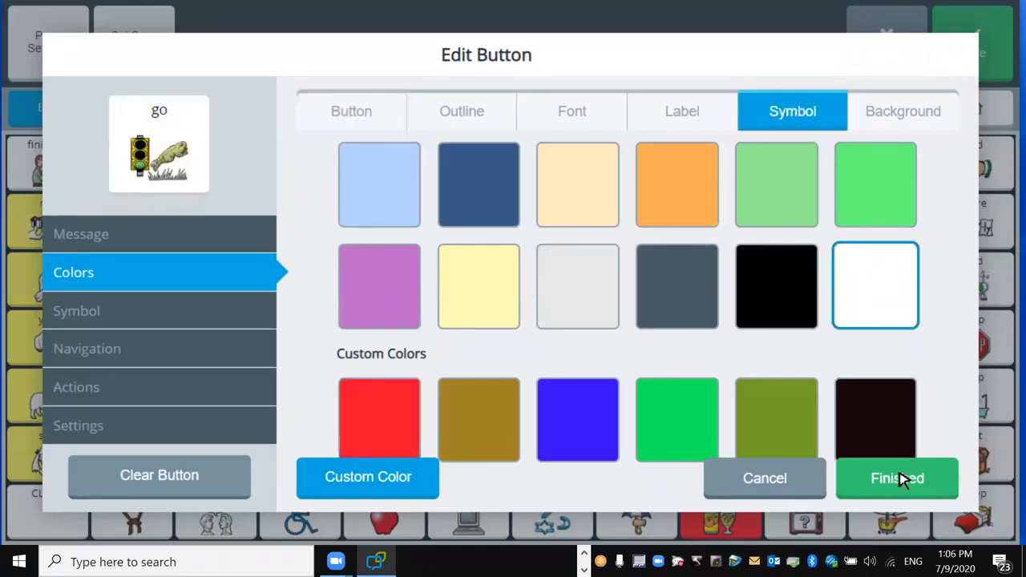
left_click(896, 478)
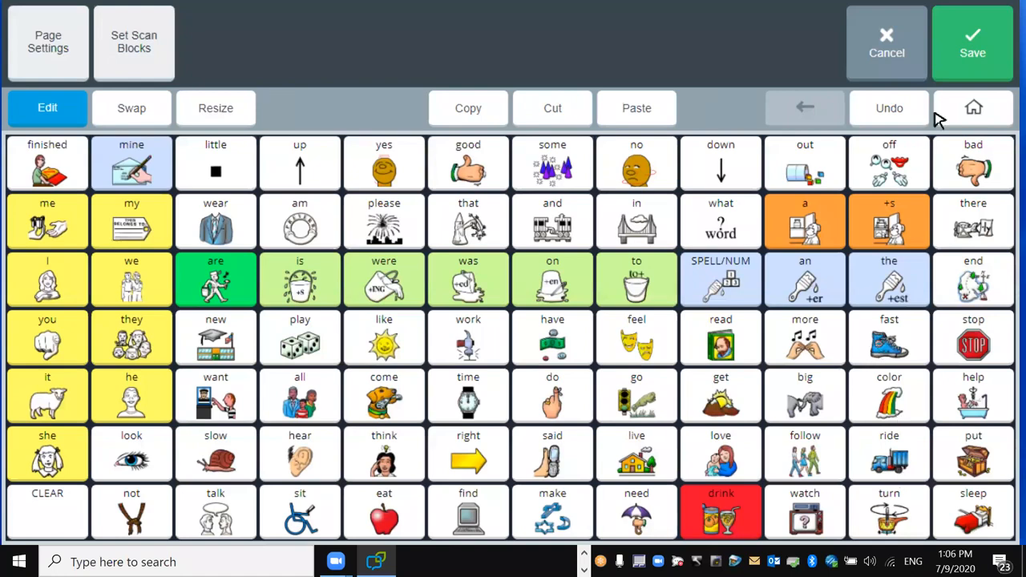
left_click(971, 42)
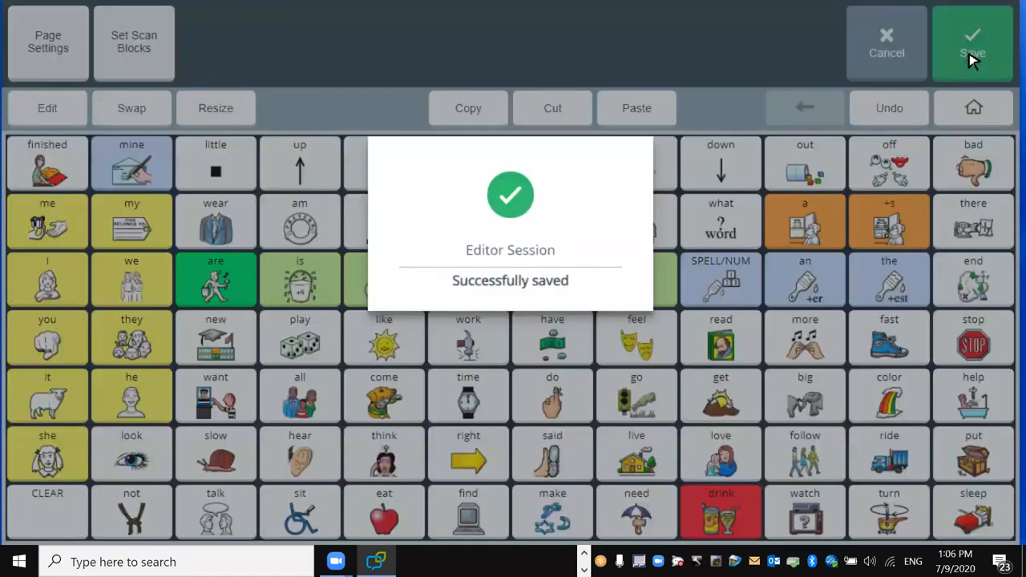
left_click(971, 43)
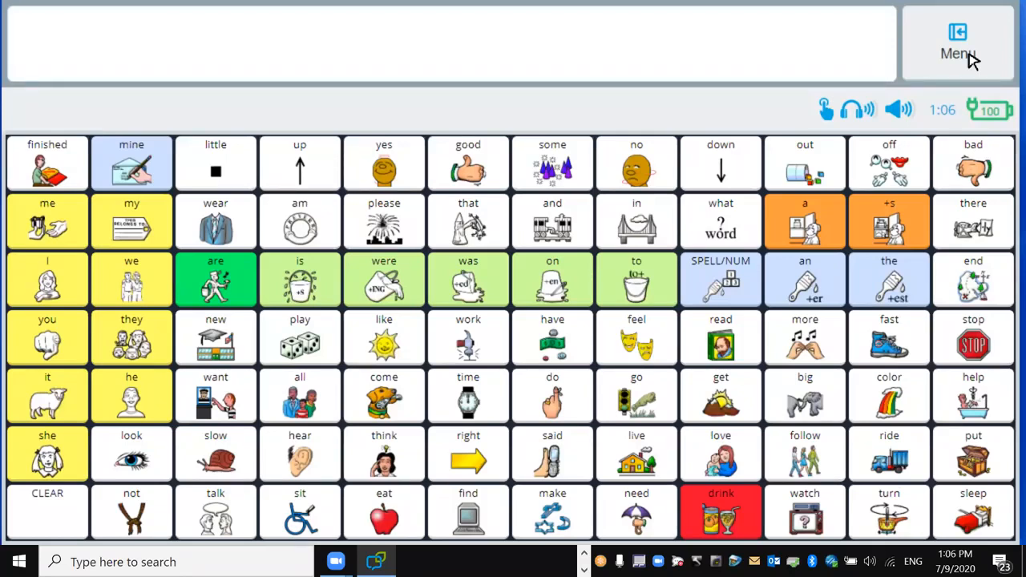
Via Menu > Editor, give the 'get' button a white background and finish.
left_click(956, 42)
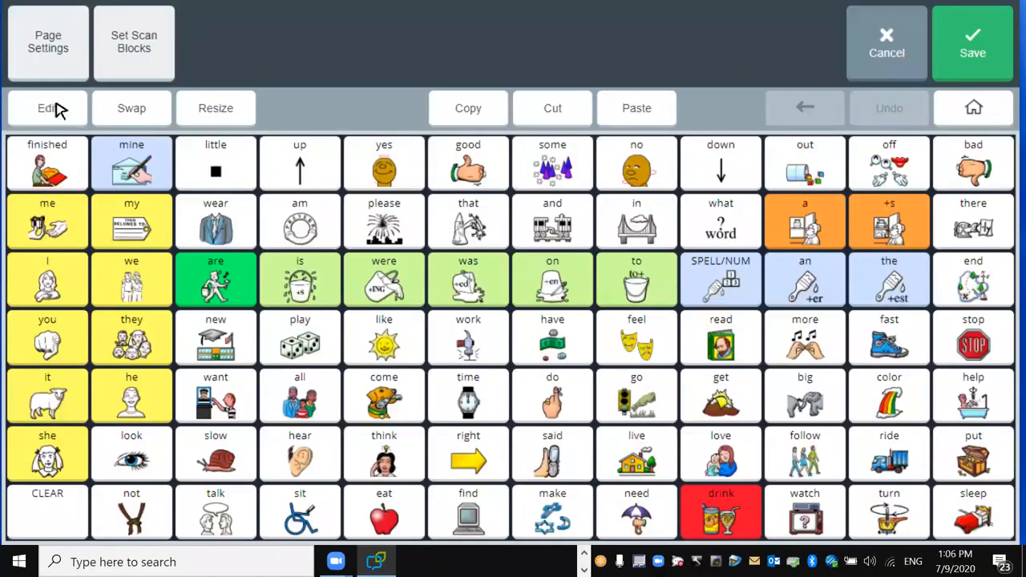
left_click(49, 107)
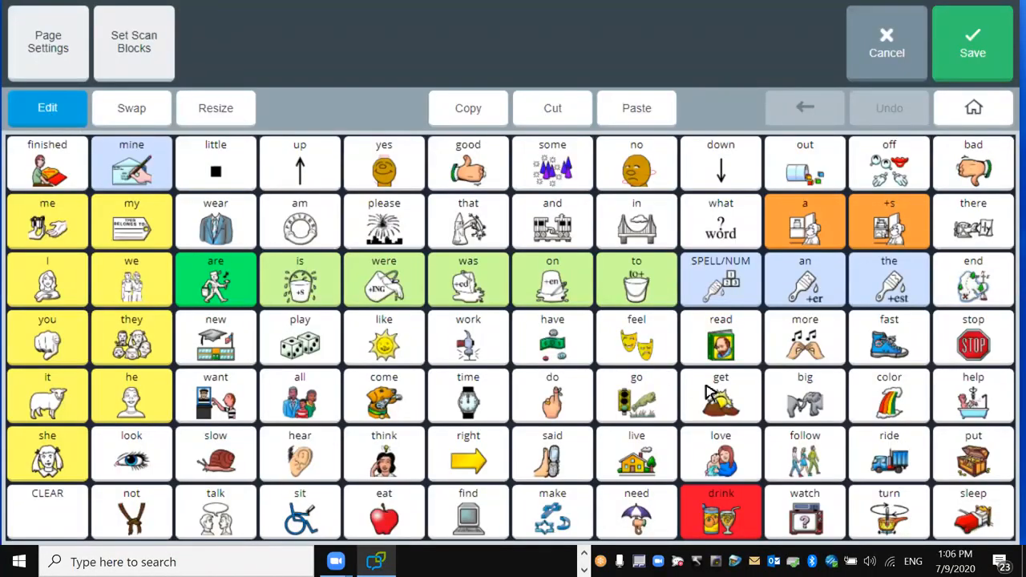
double_click(719, 395)
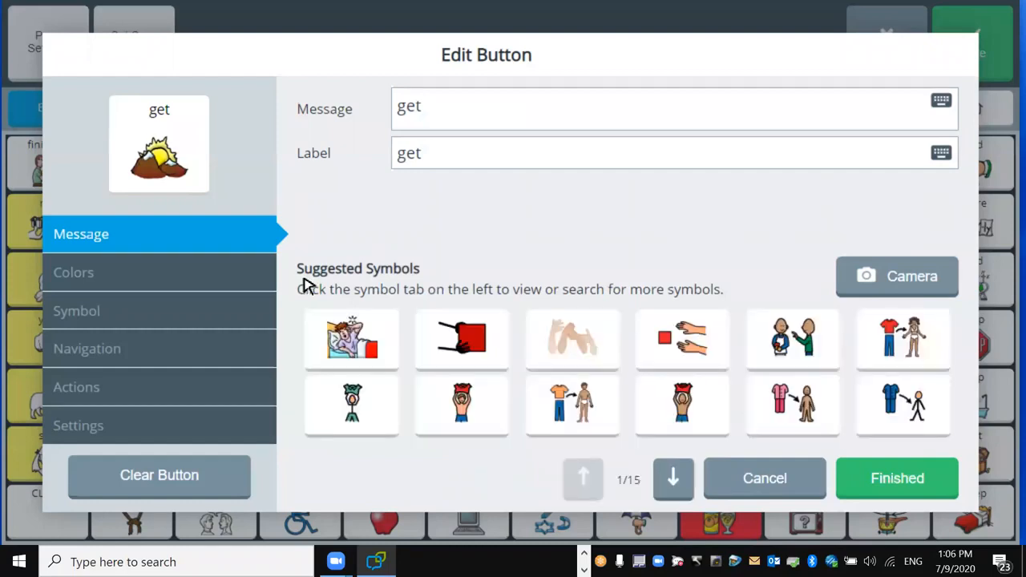
left_click(74, 272)
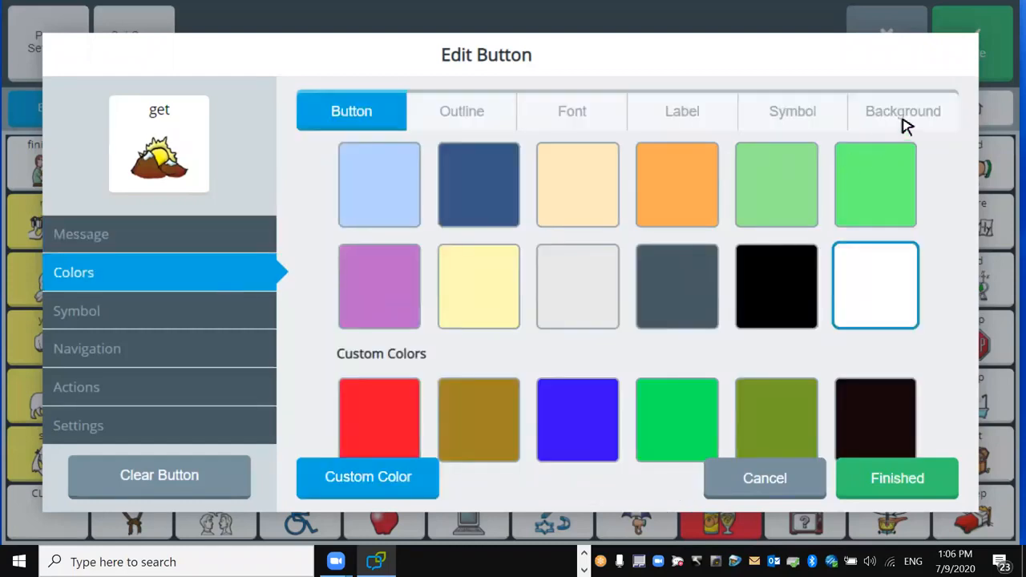
left_click(902, 110)
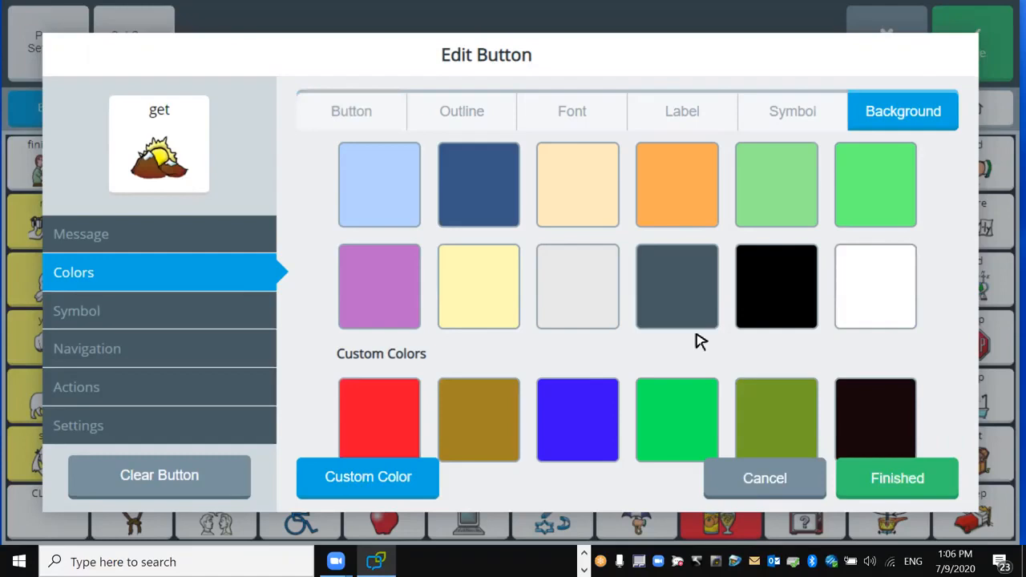
left_click(875, 285)
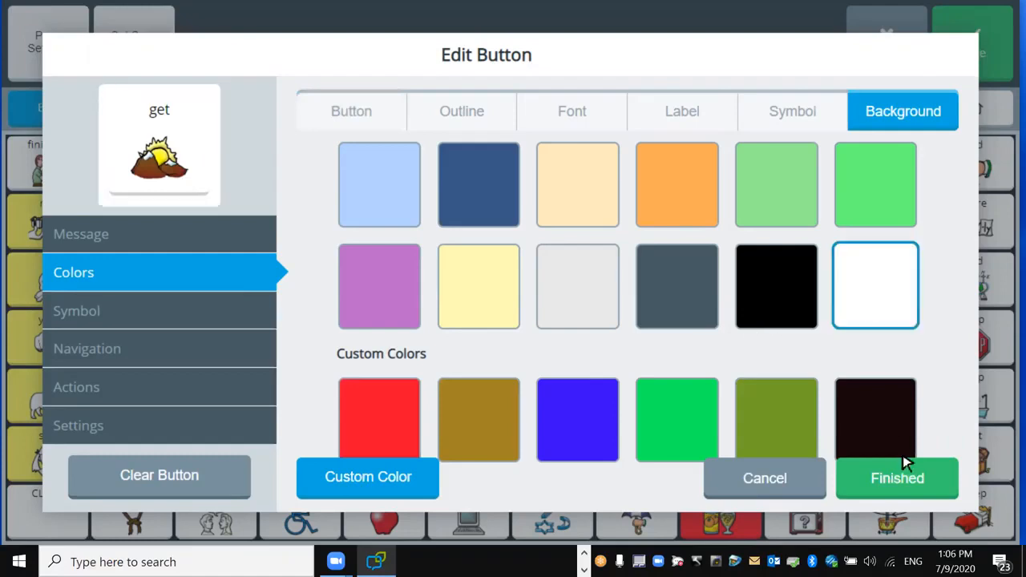
left_click(898, 478)
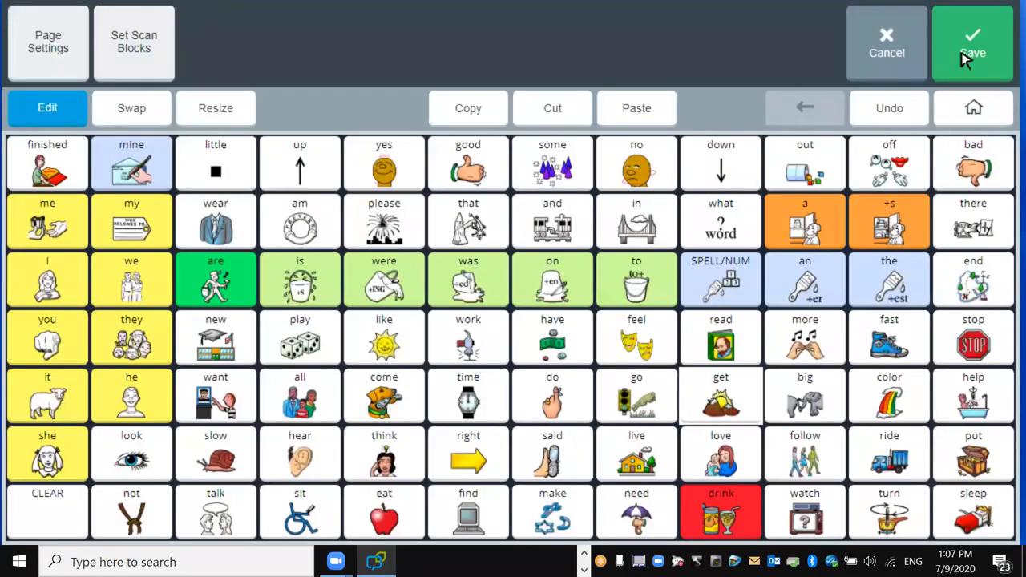
Save the vocabulary page and dismiss the confirmation.
left_click(971, 44)
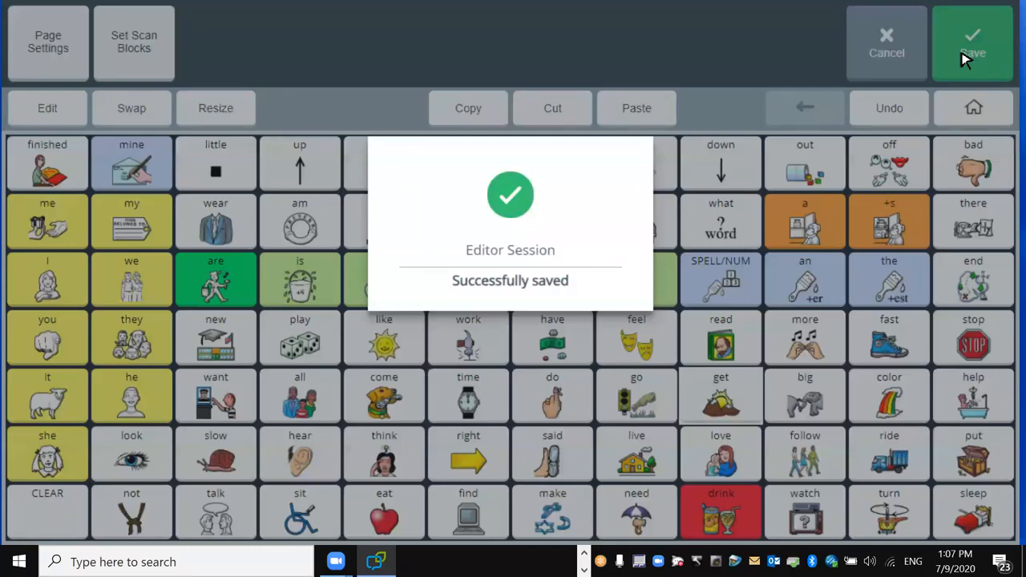
left_click(971, 44)
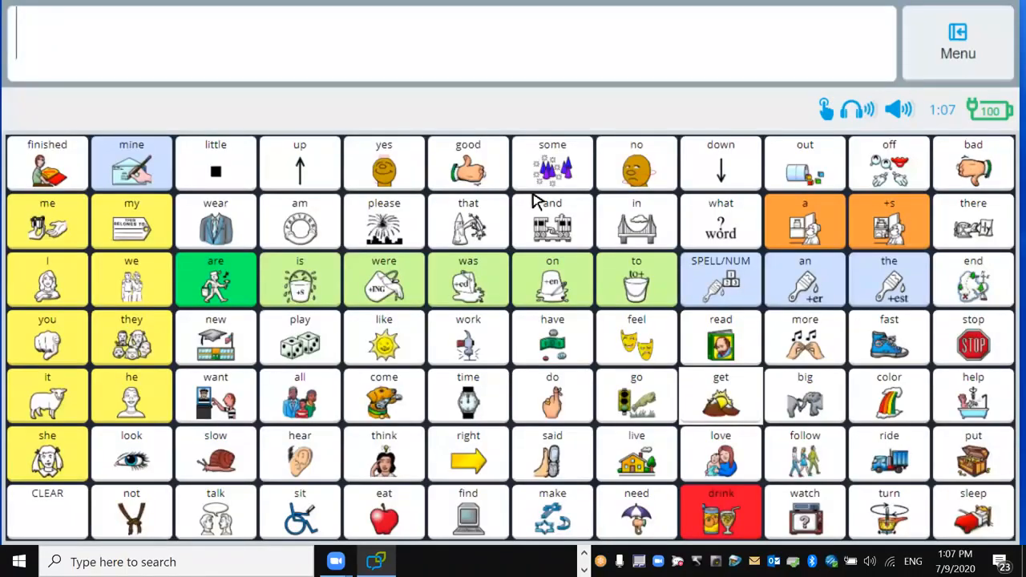
mouse_move(301, 392)
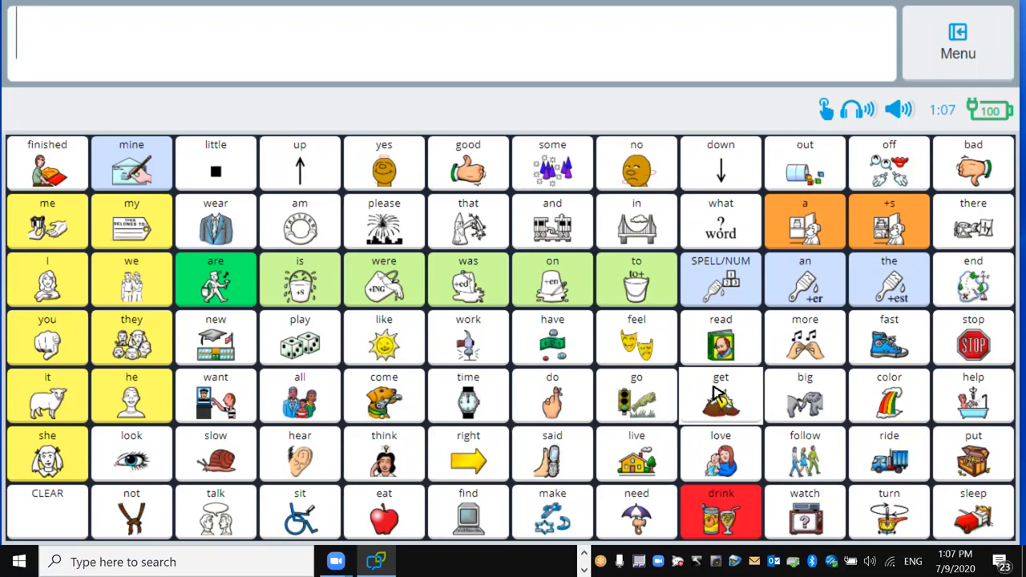
mouse_move(738, 423)
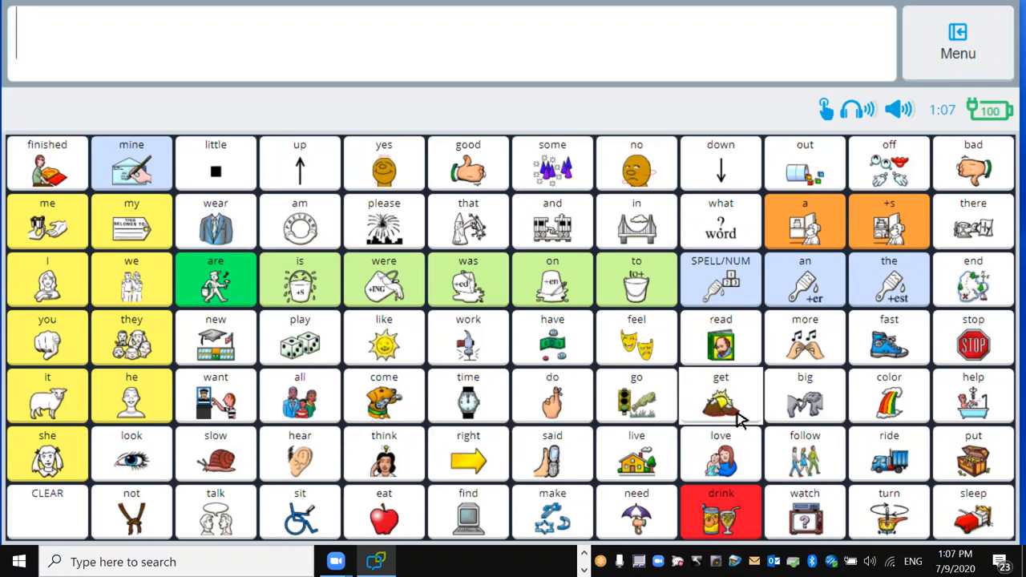
mouse_move(766, 401)
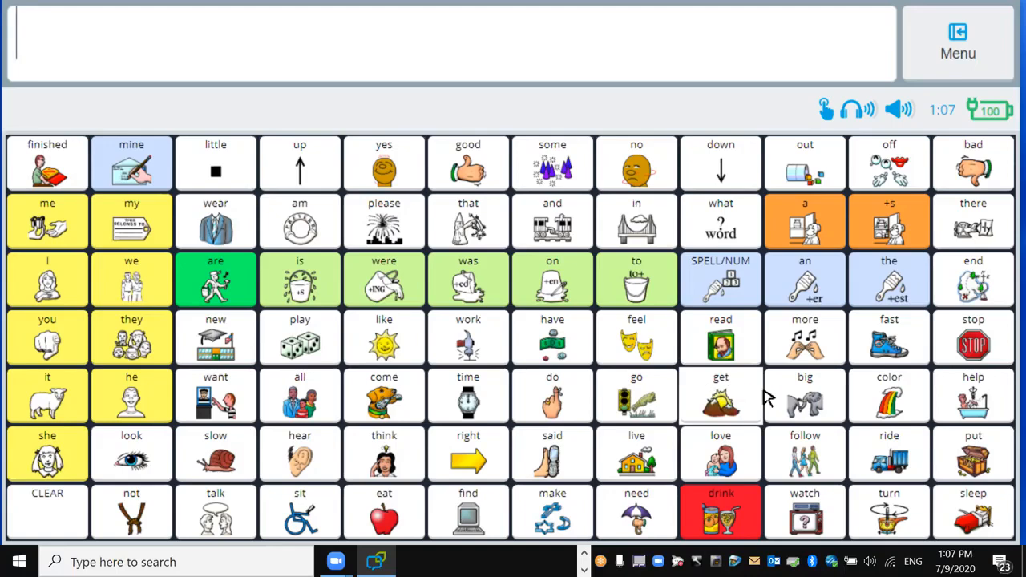
mouse_move(853, 151)
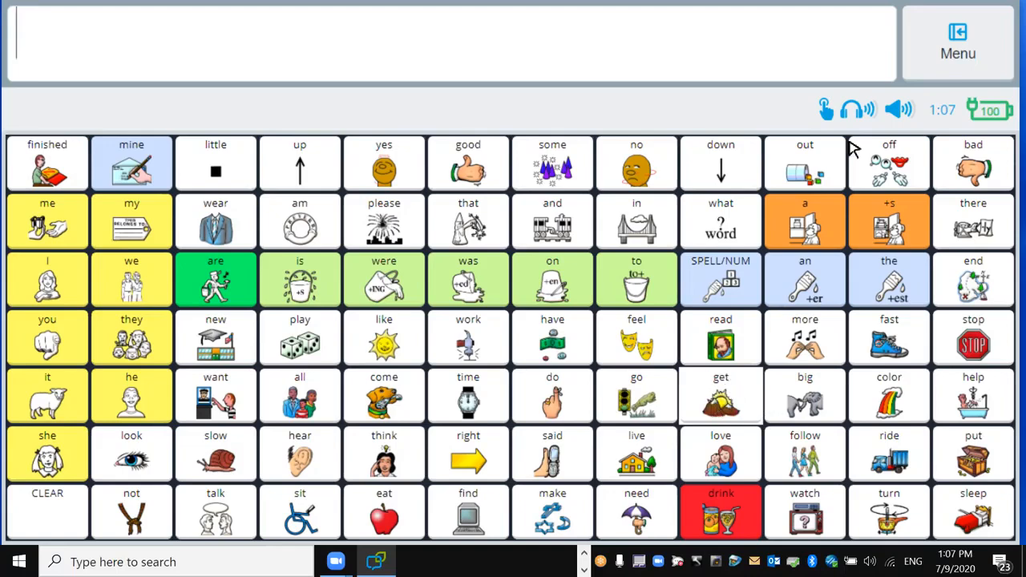
Reopen the main menu over the core word board.
left_click(957, 42)
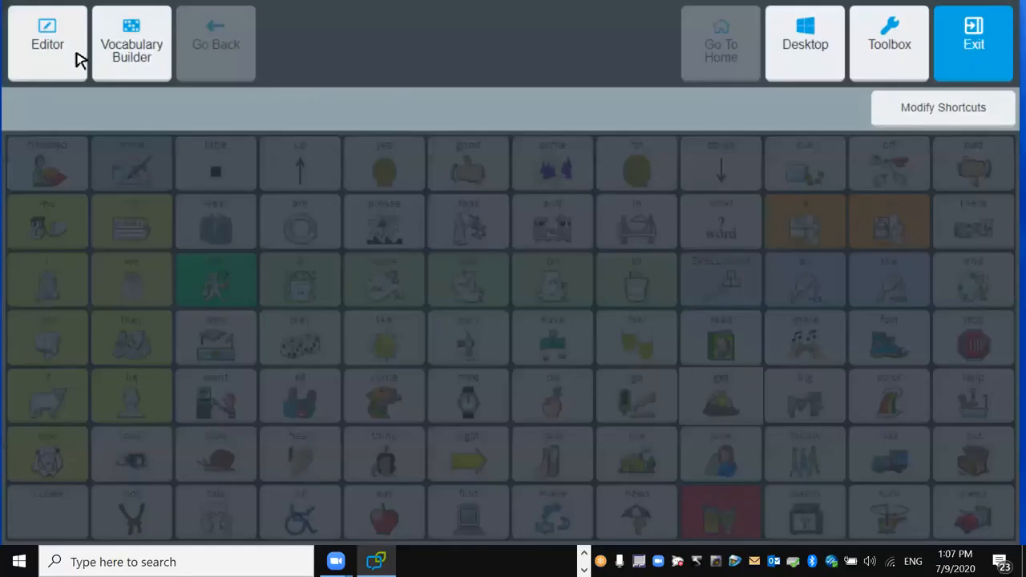
In the editor, set the 'get' button's background to light grey and save the page.
left_click(48, 44)
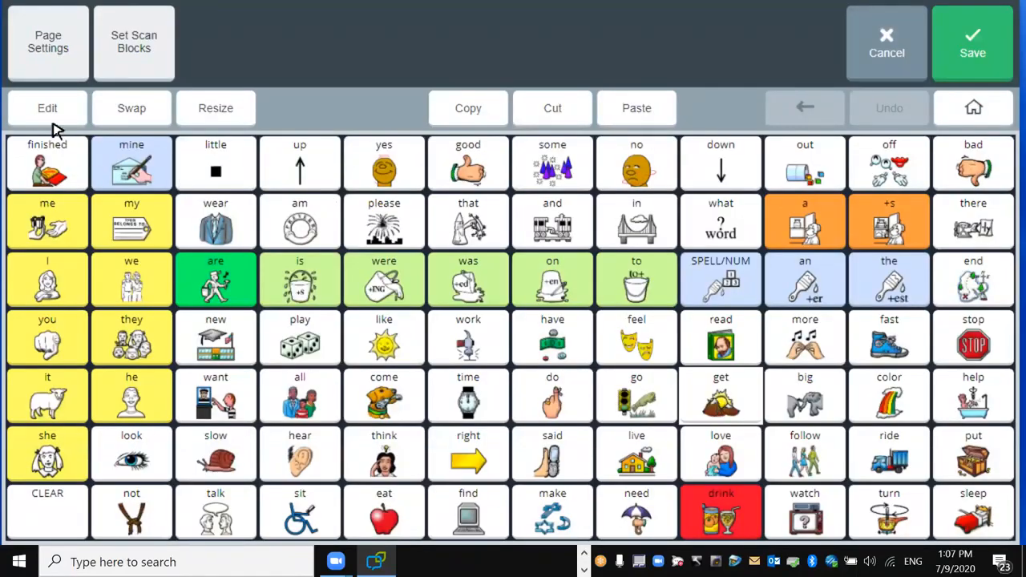
double_click(719, 393)
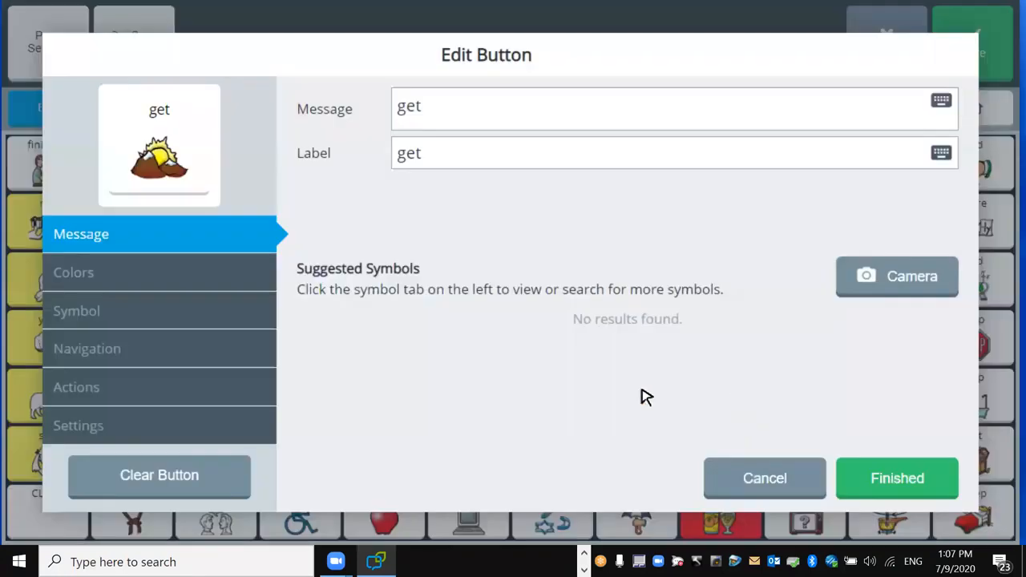
left_click(74, 273)
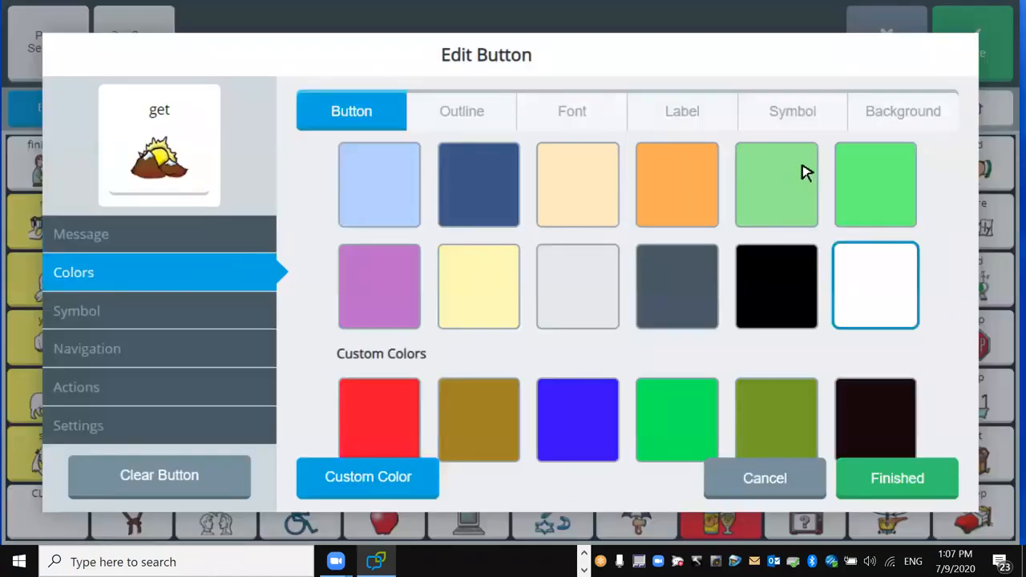
left_click(902, 110)
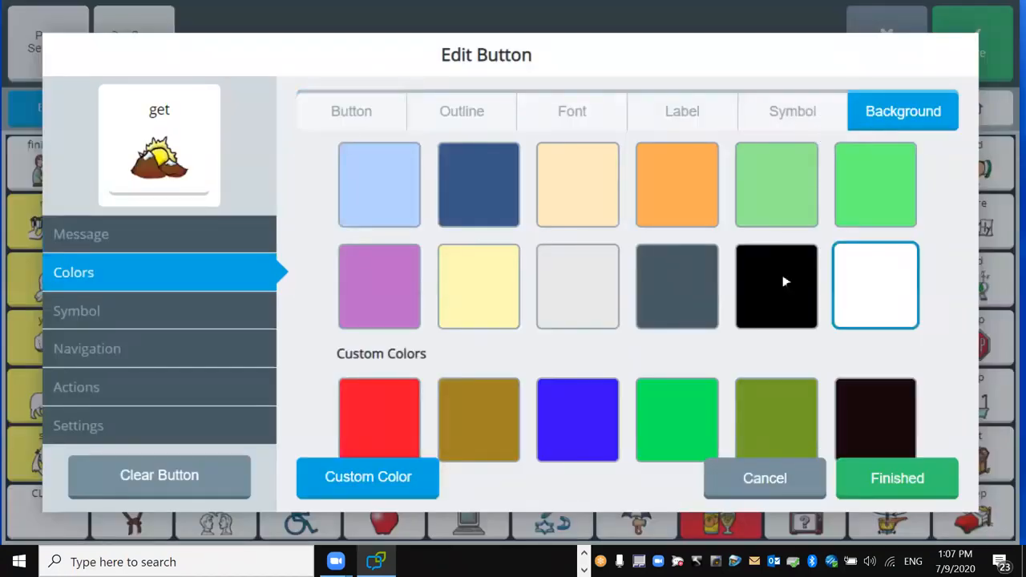
left_click(775, 285)
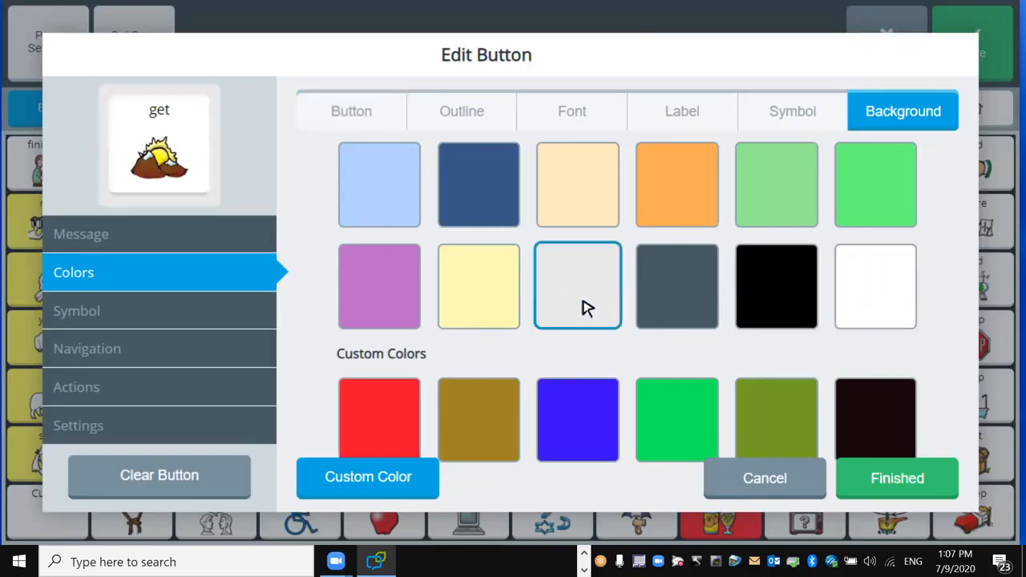
mouse_move(788, 275)
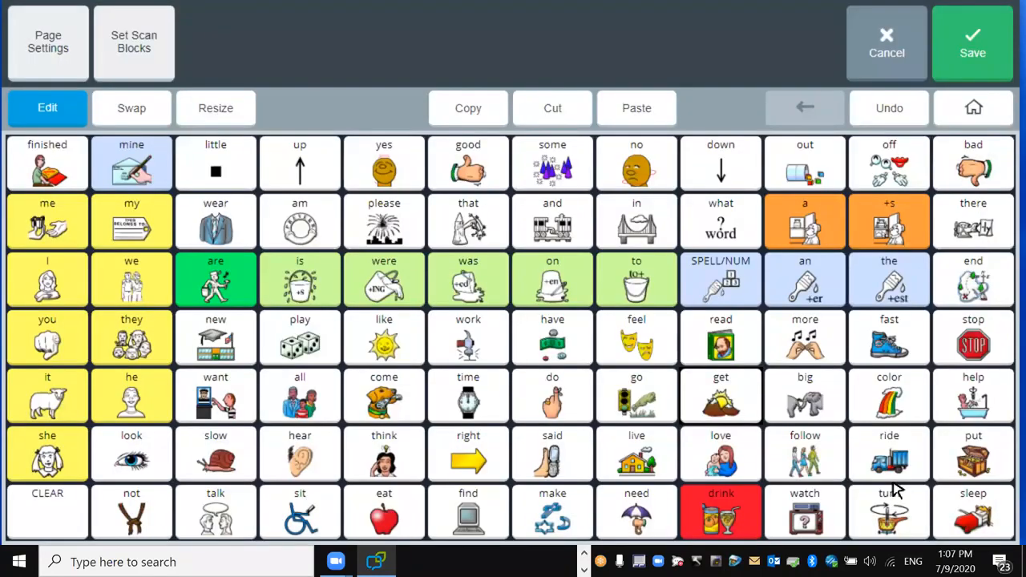
left_click(971, 41)
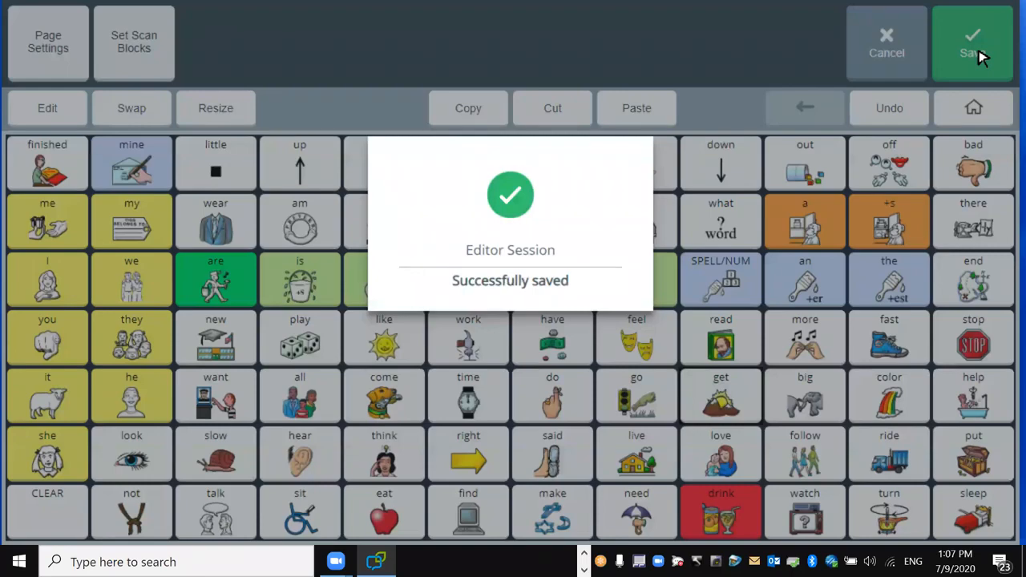
left_click(971, 43)
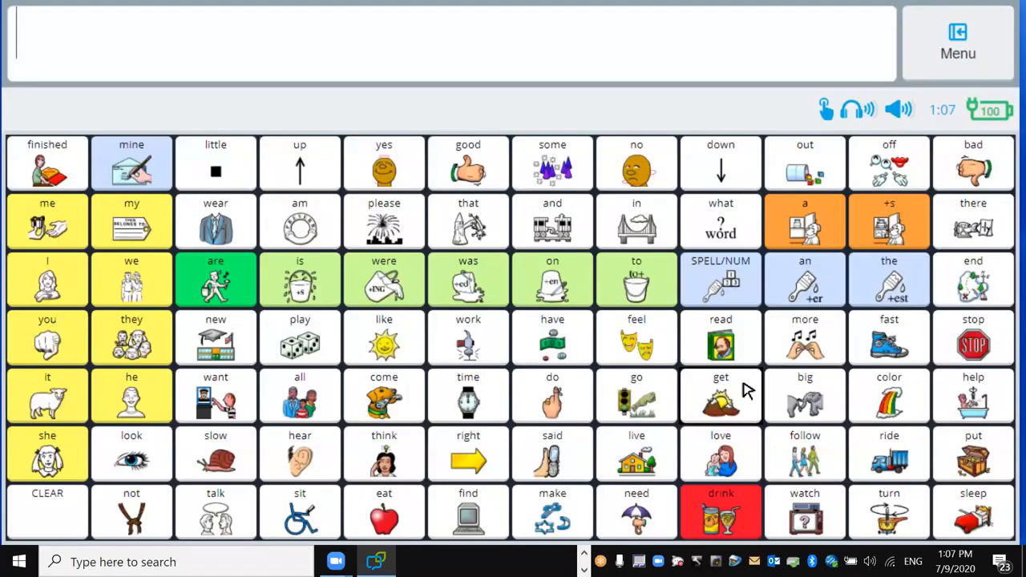
mouse_move(718, 429)
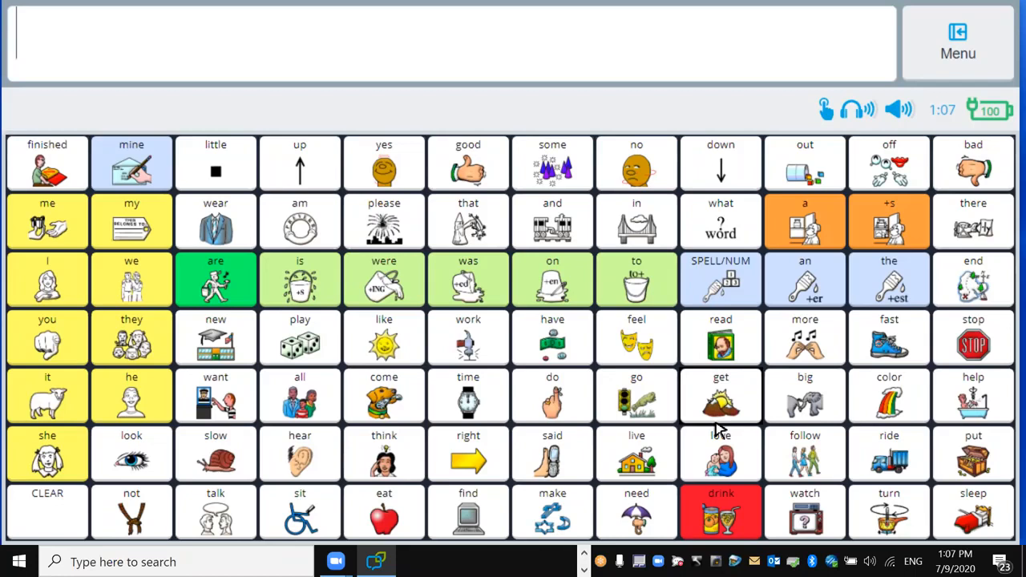